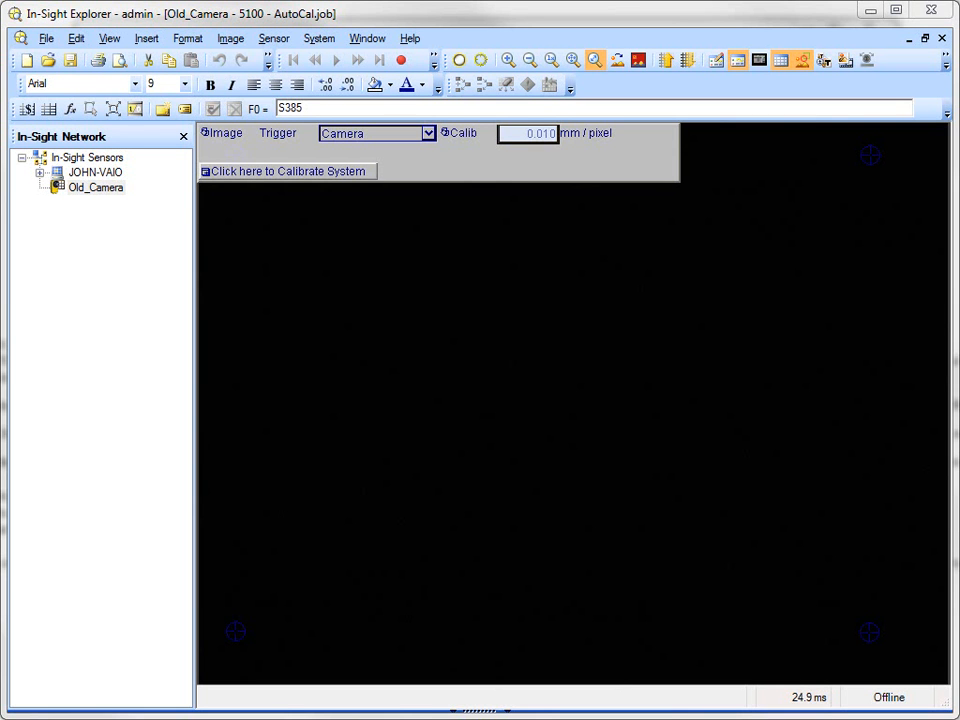
pyautogui.moveTo(126, 206)
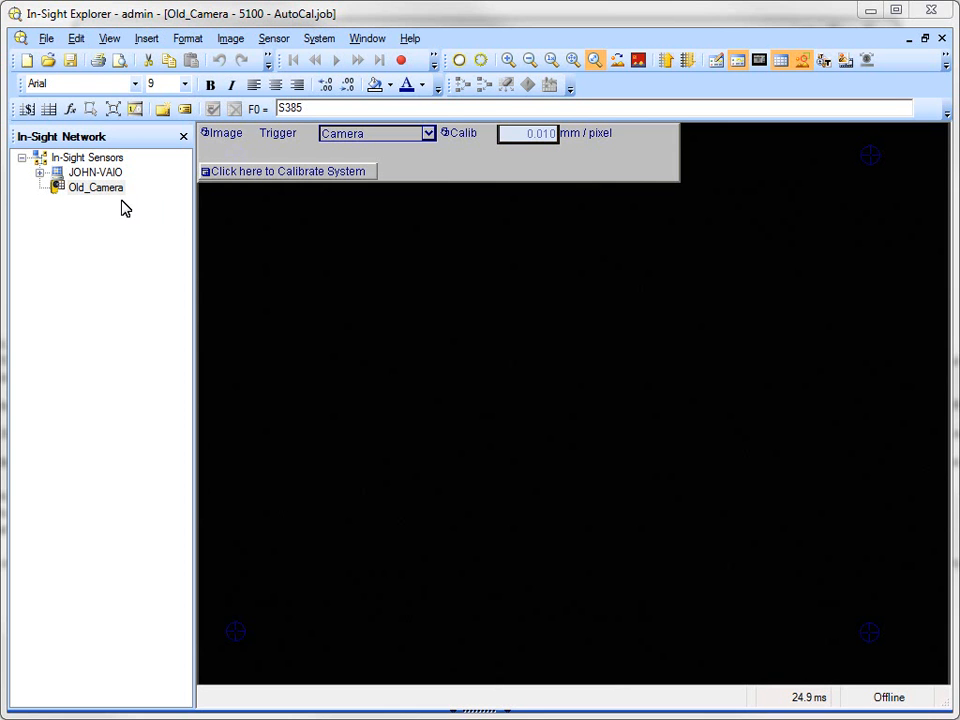
# Step: Select the Old_Camera sensor in the In-Sight Network list
pyautogui.click(96, 188)
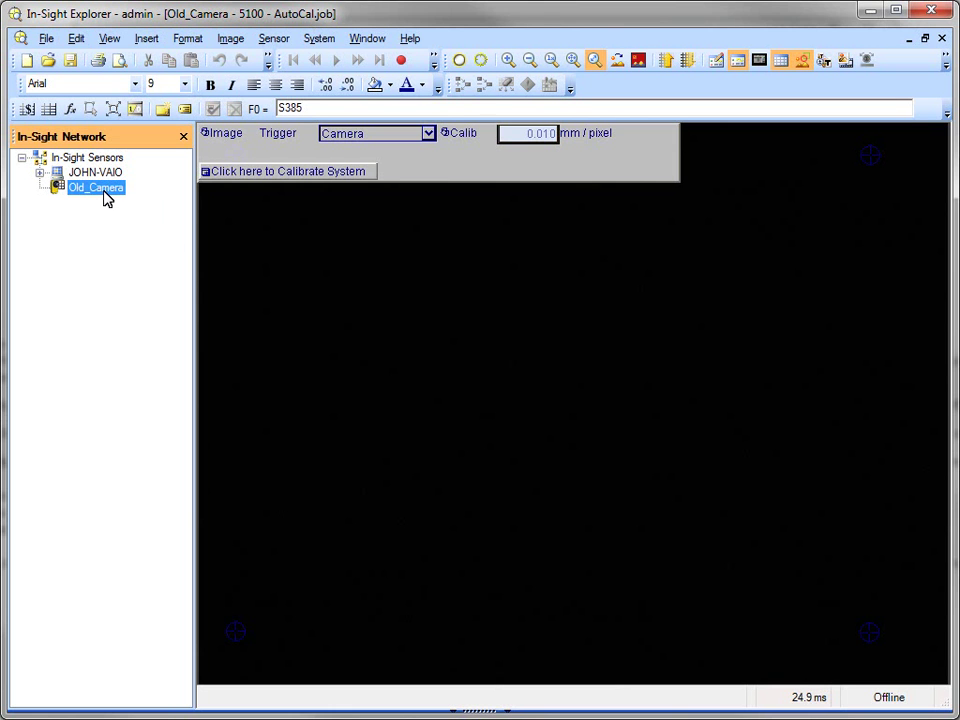
pyautogui.moveTo(160, 140)
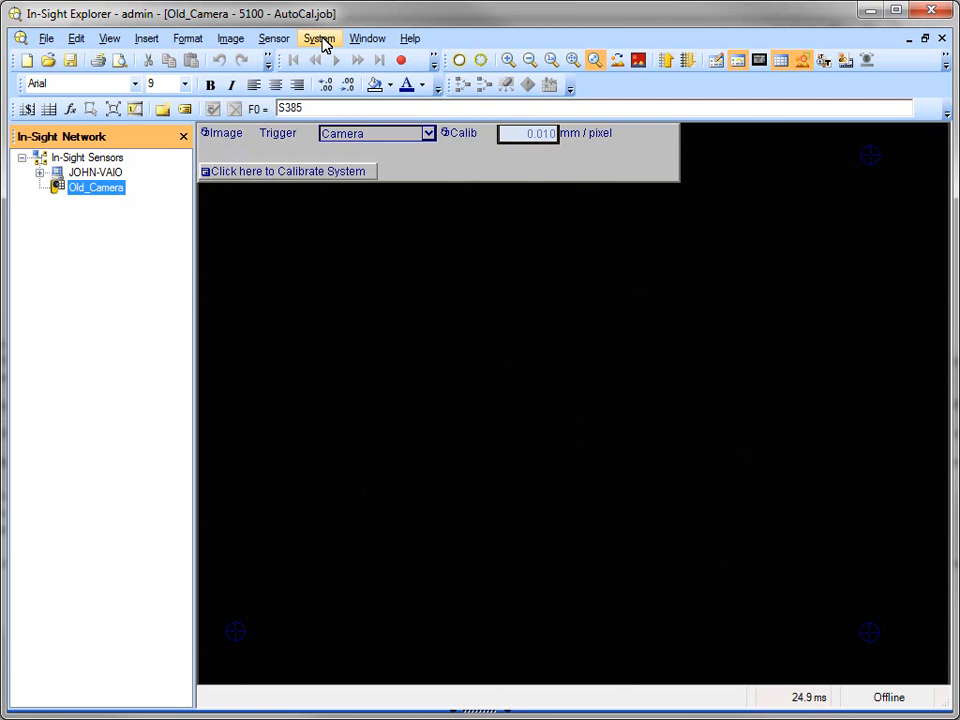
# Step: Back up the Old_Camera sensor via System > Backup to the default location
pyautogui.click(320, 38)
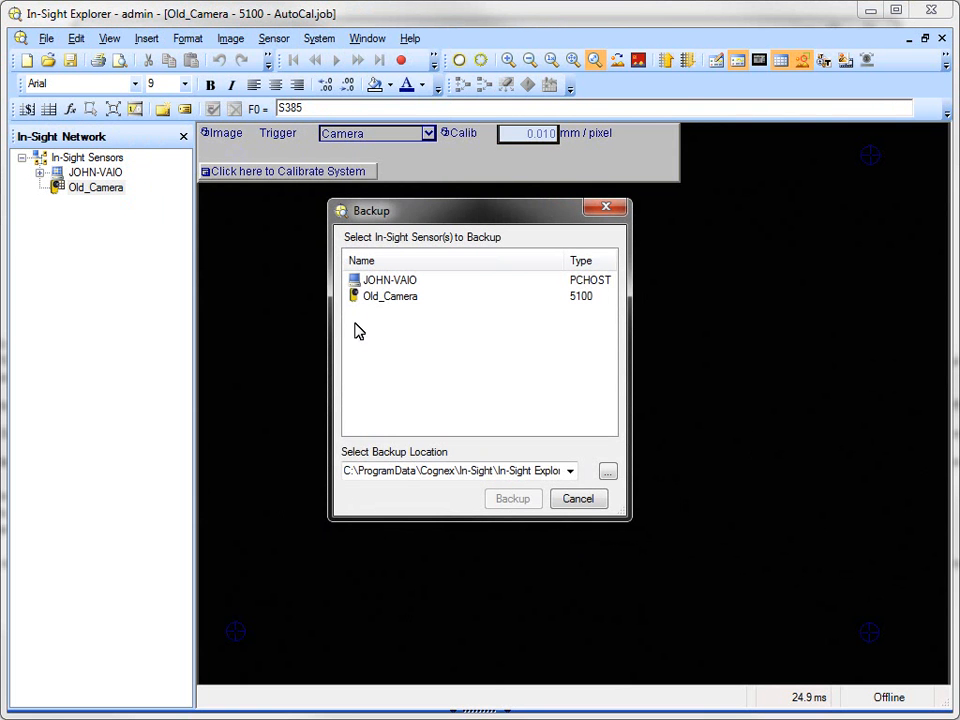
pyautogui.click(390, 296)
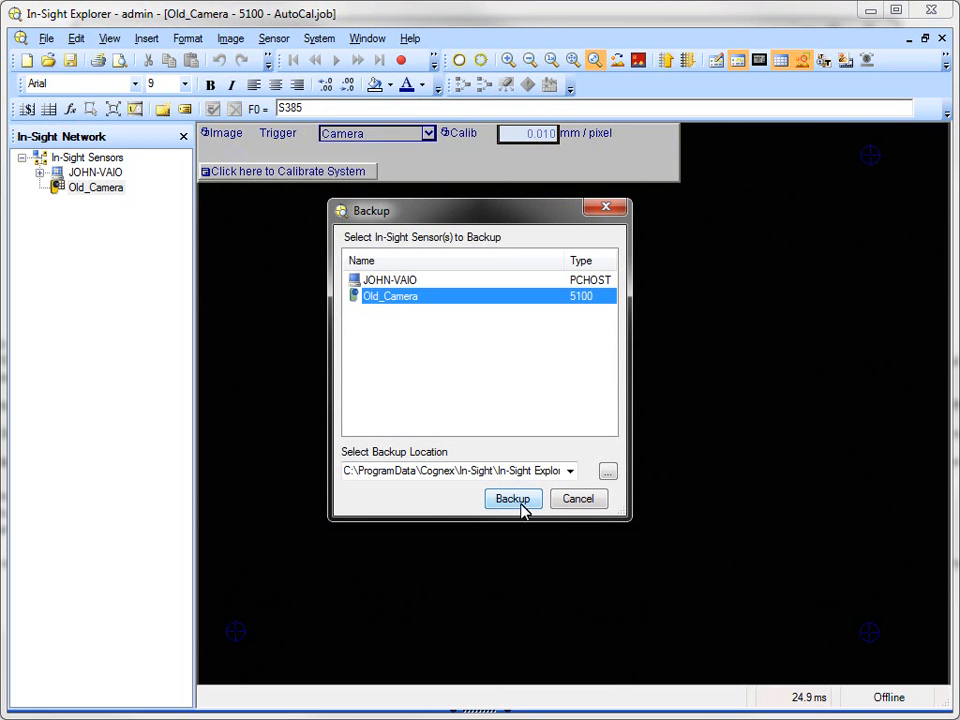
pyautogui.click(512, 498)
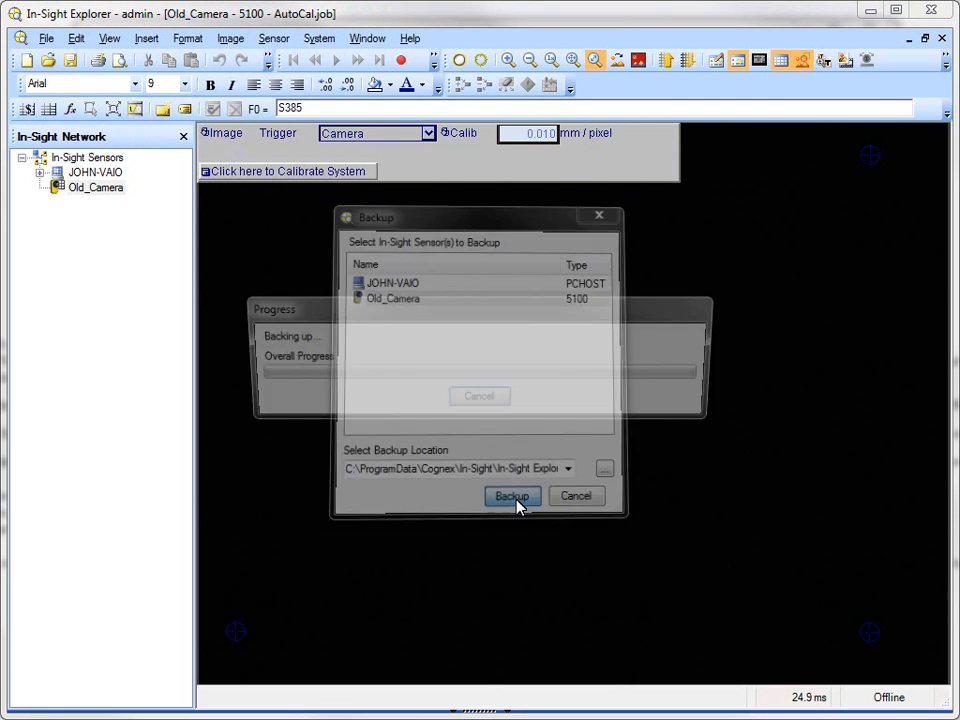
pyautogui.click(512, 496)
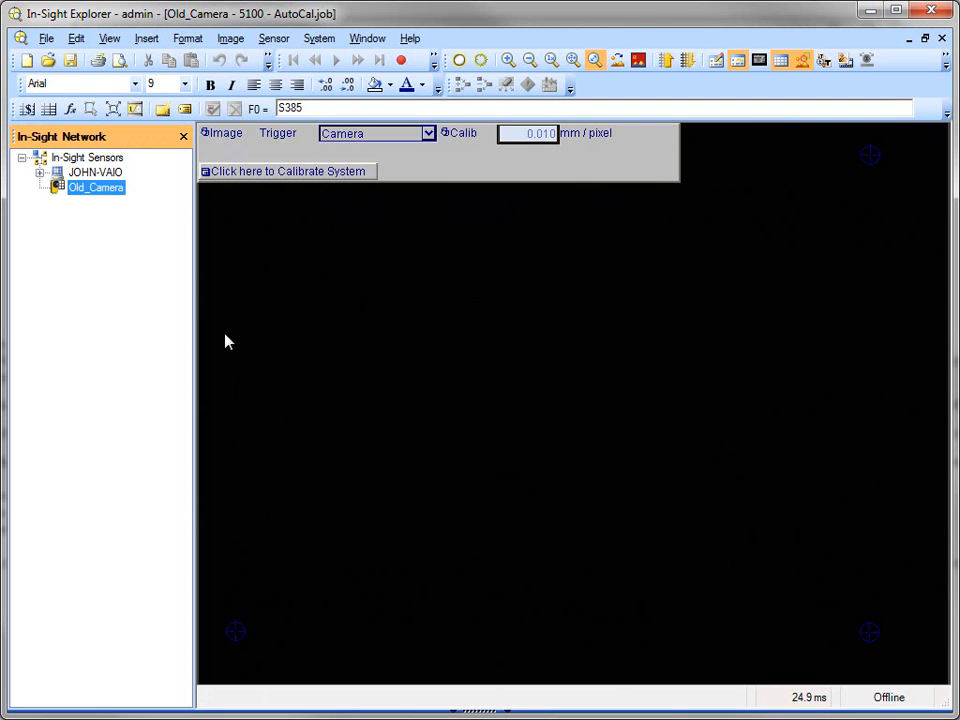
pyautogui.moveTo(132, 328)
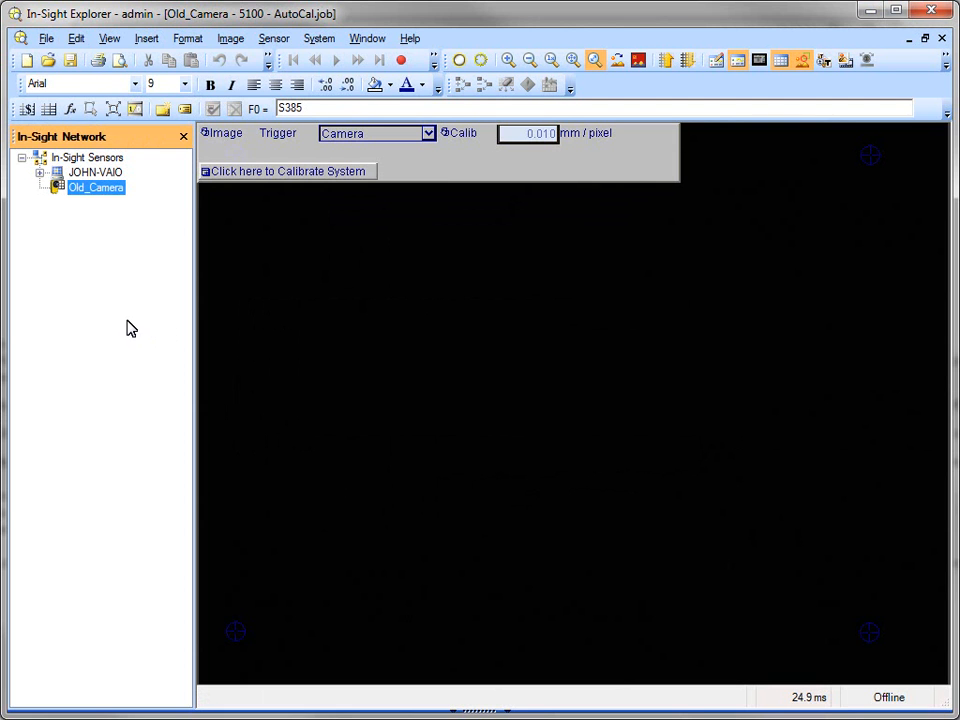
pyautogui.moveTo(138, 324)
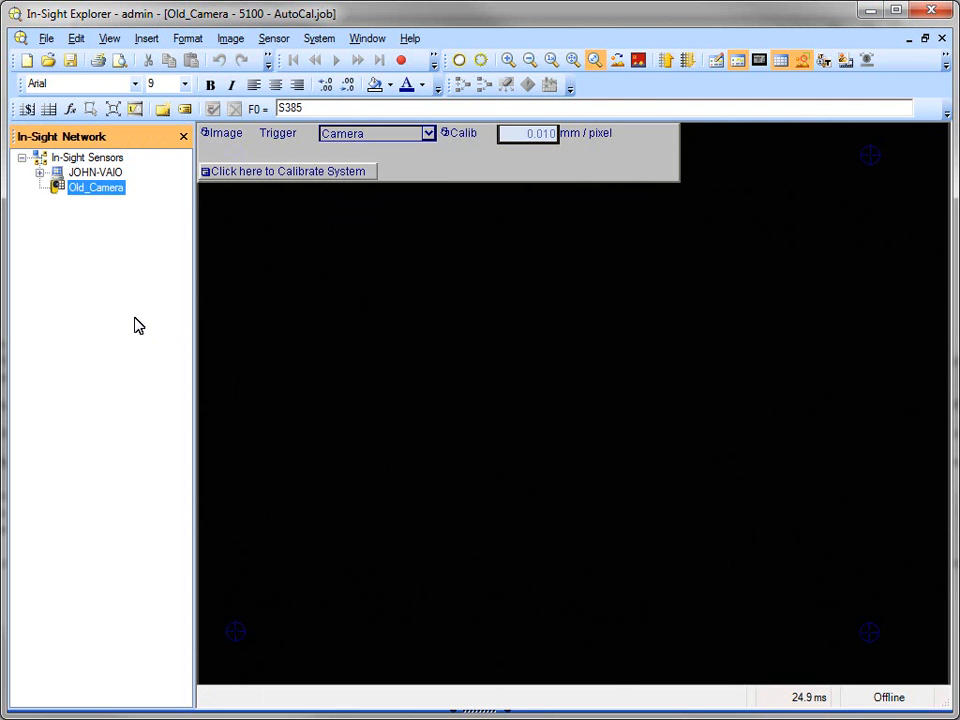
pyautogui.moveTo(132, 318)
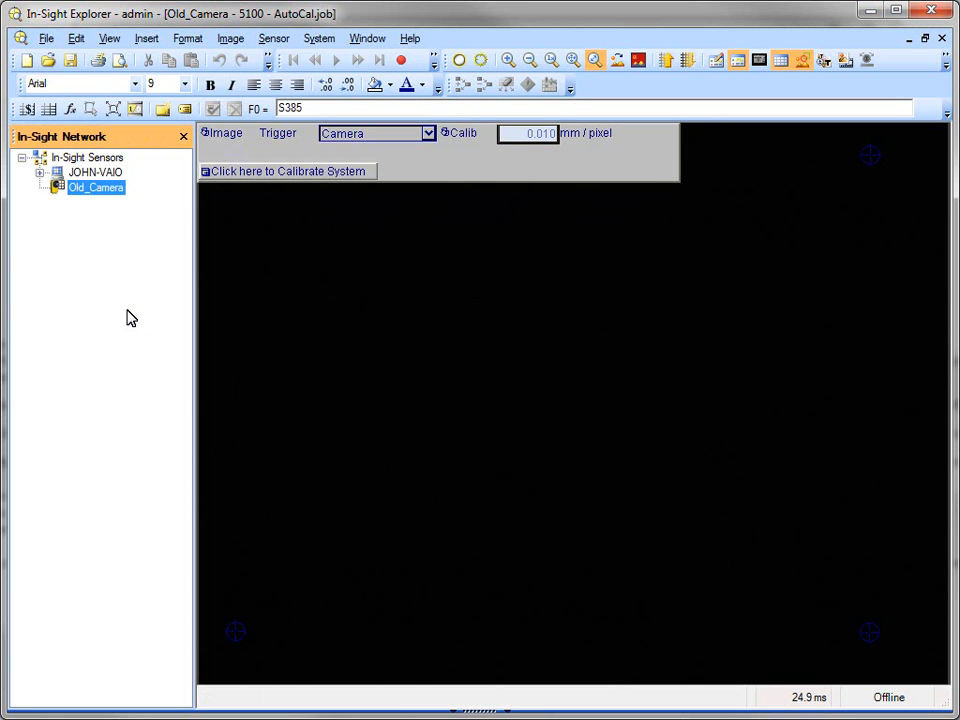
pyautogui.moveTo(274, 38)
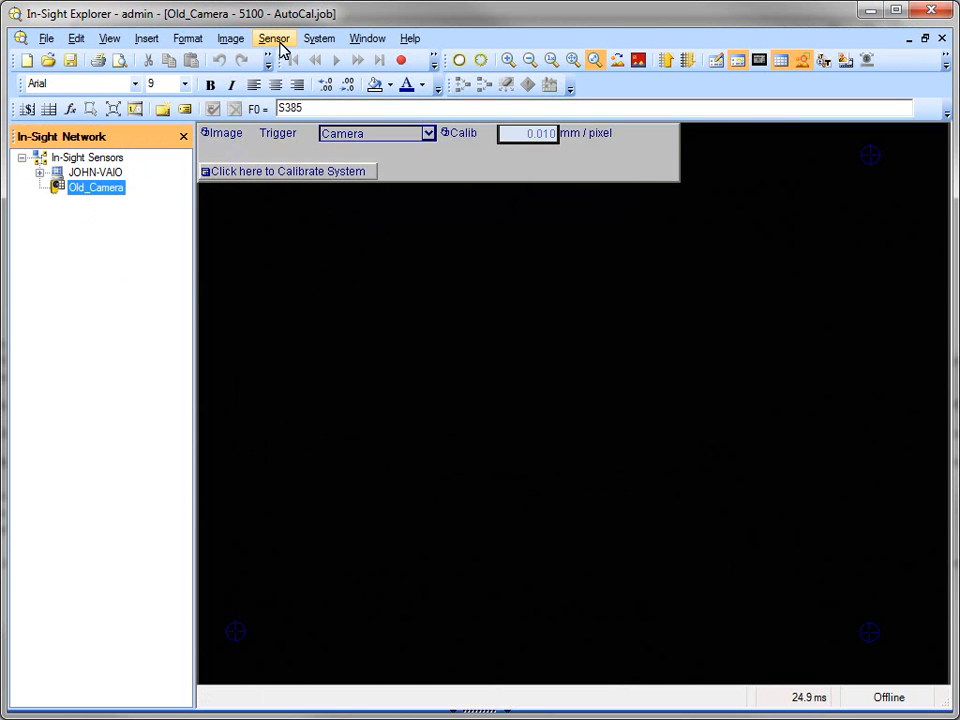
pyautogui.click(320, 38)
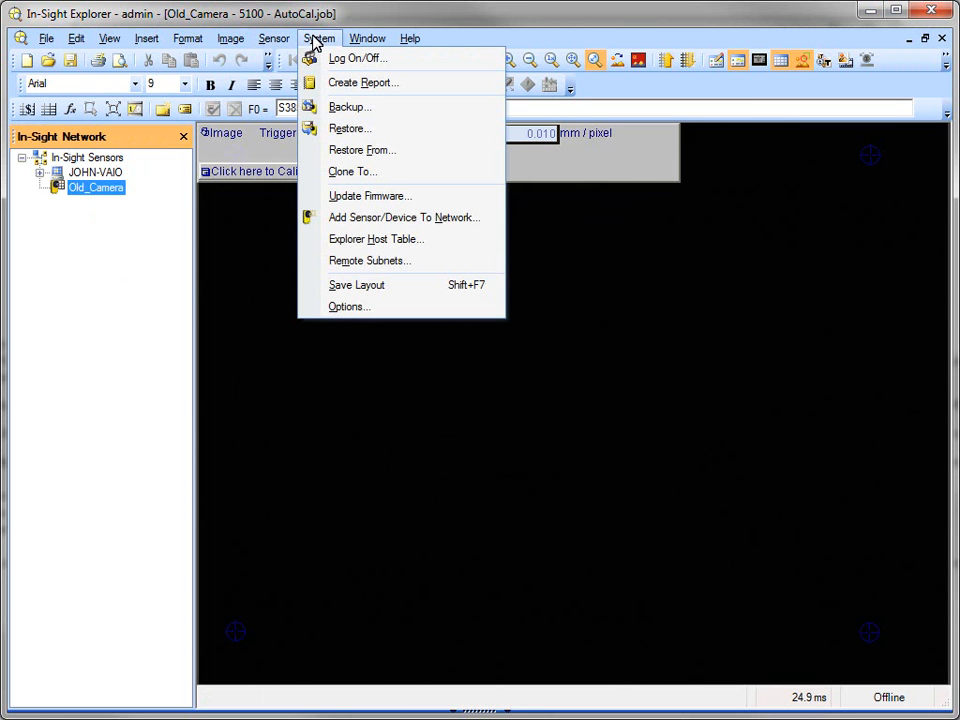
pyautogui.moveTo(404, 216)
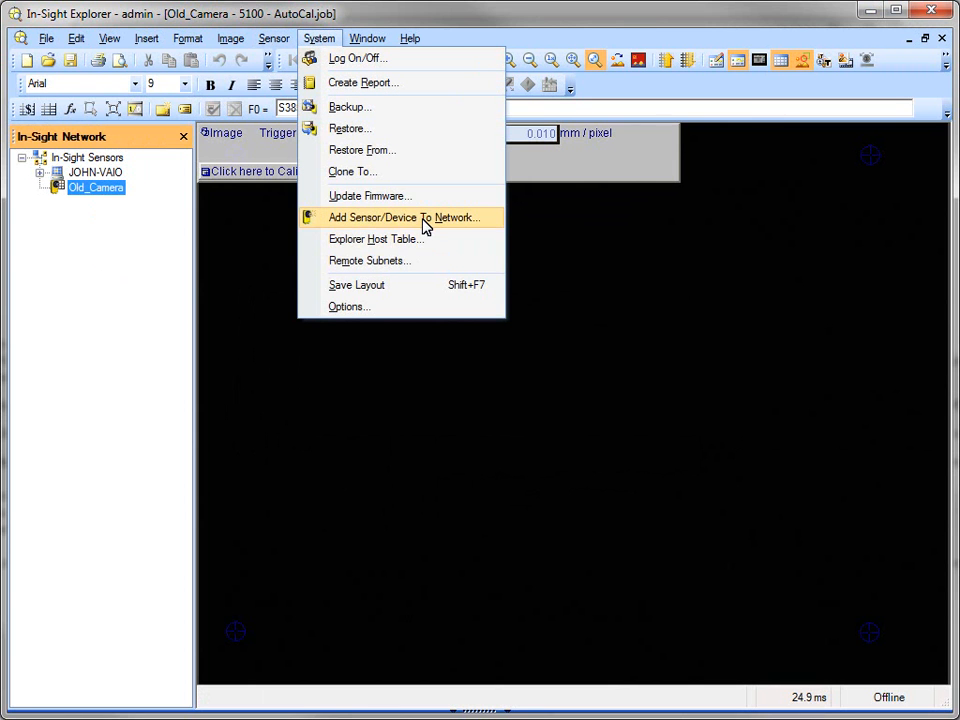
pyautogui.click(404, 216)
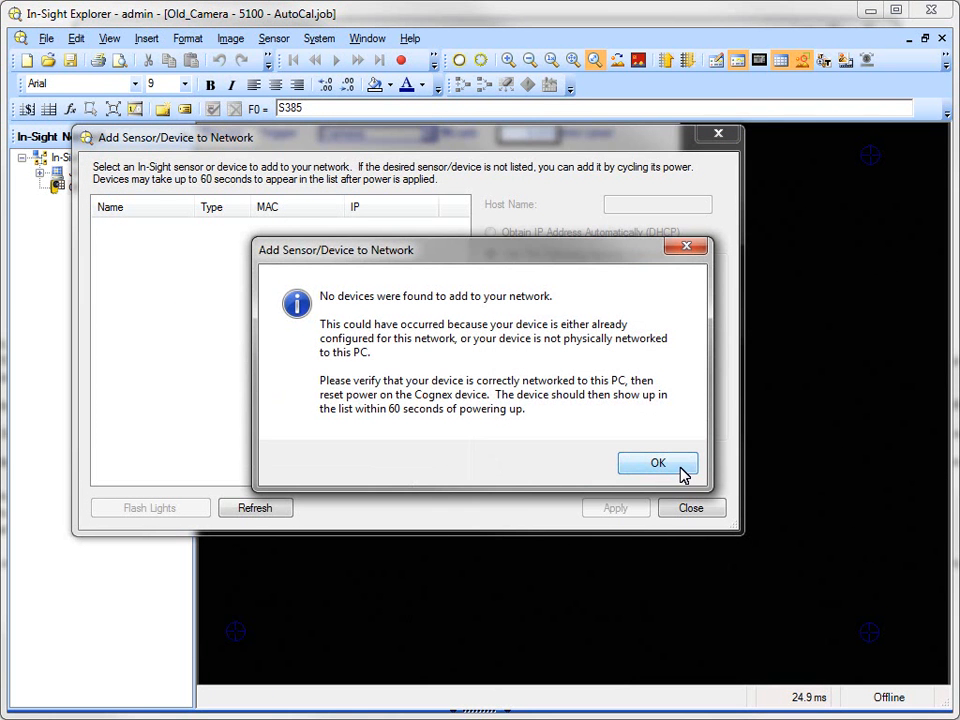
pyautogui.click(658, 462)
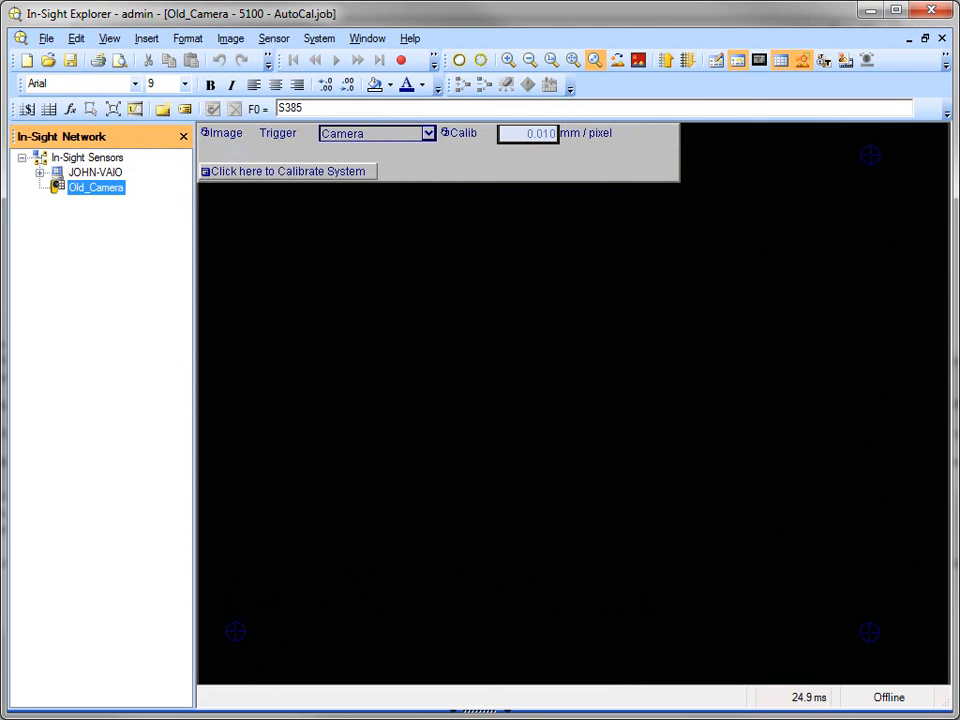
# Step: Connect to the New_Camera sensor to show its empty spreadsheet job
pyautogui.click(98, 188)
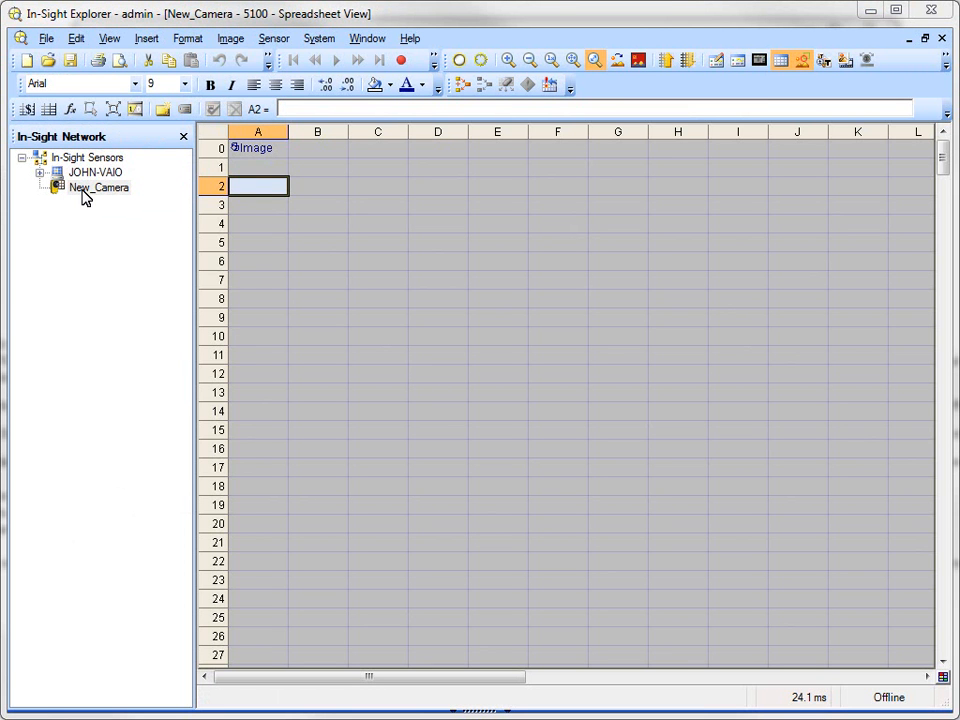
pyautogui.moveTo(72, 200)
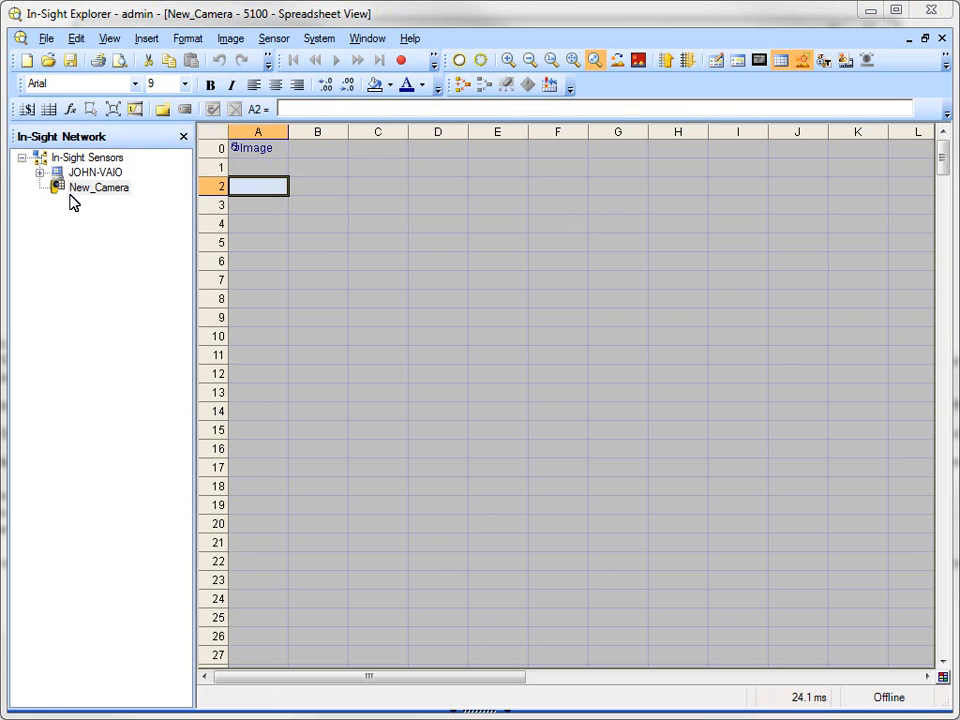
pyautogui.moveTo(84, 196)
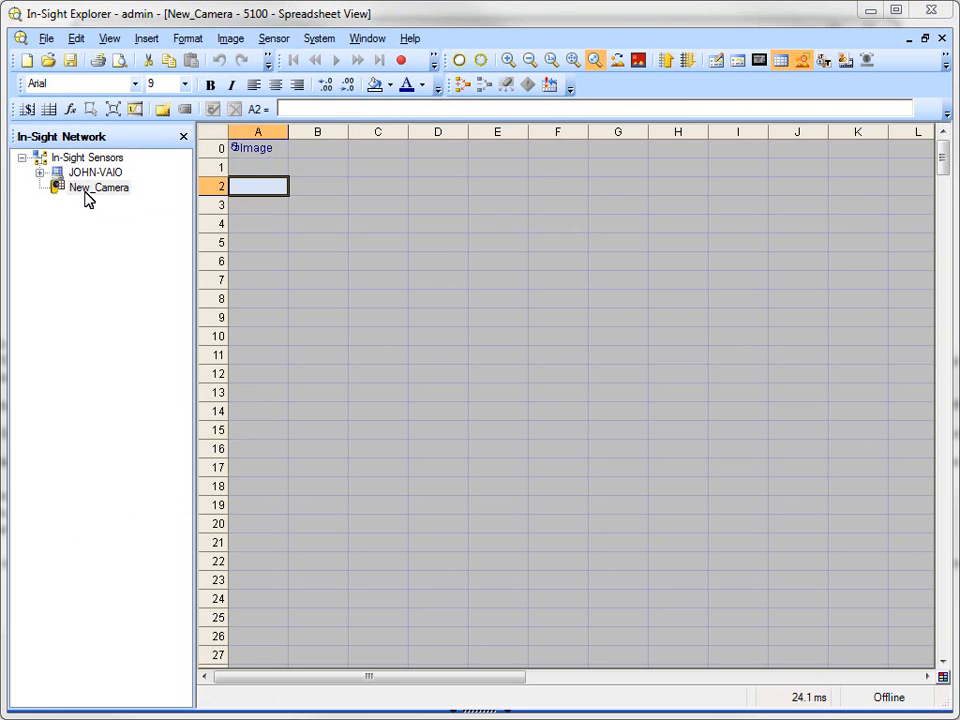
pyautogui.moveTo(108, 200)
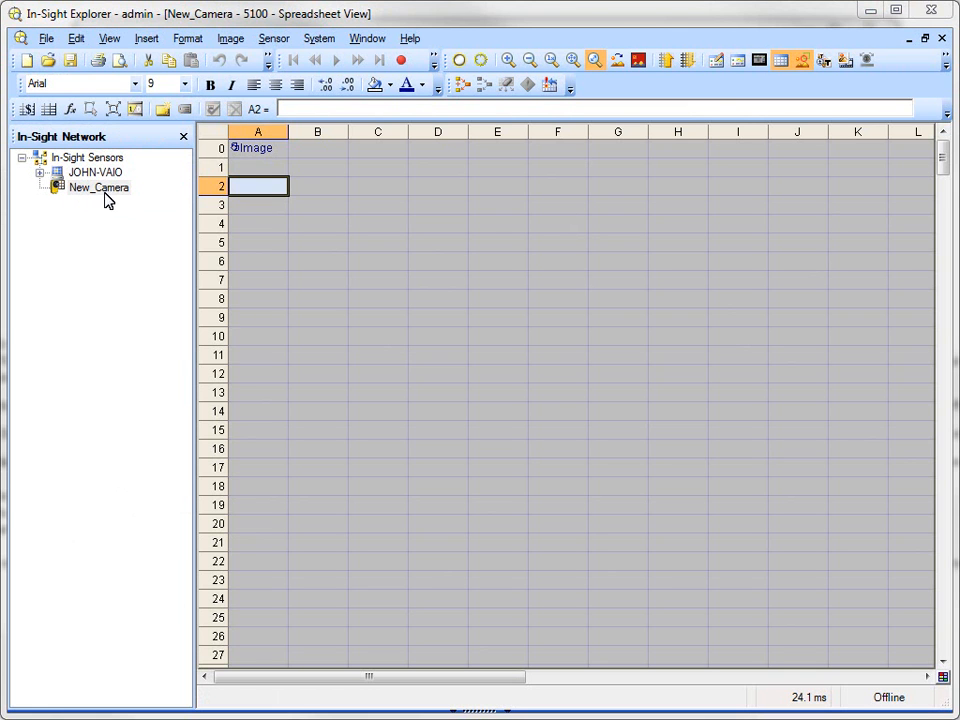
pyautogui.moveTo(118, 204)
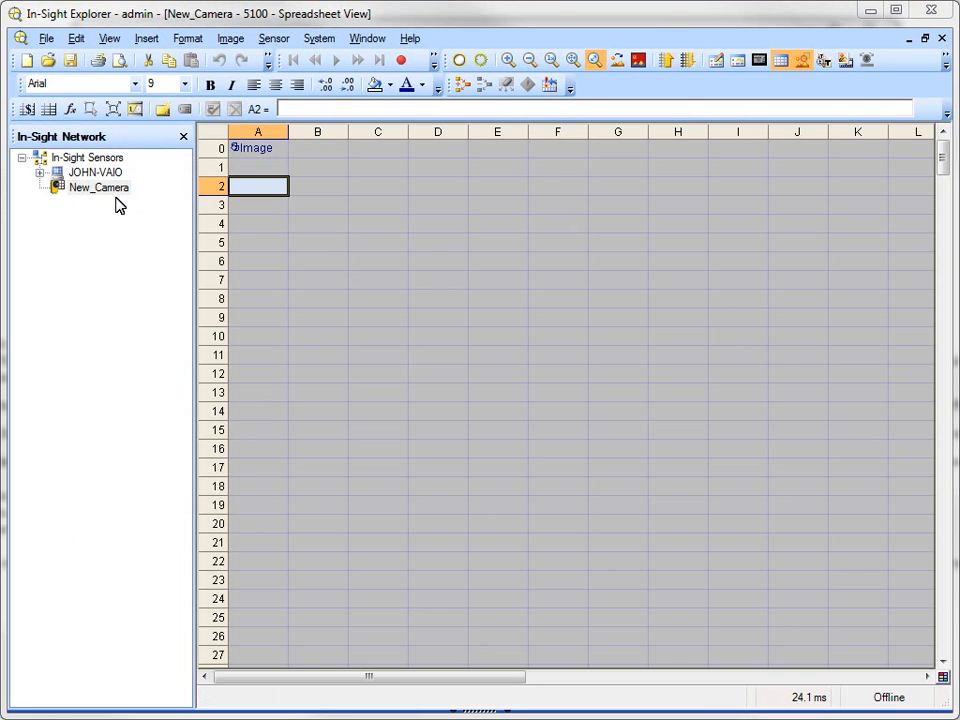
pyautogui.moveTo(104, 206)
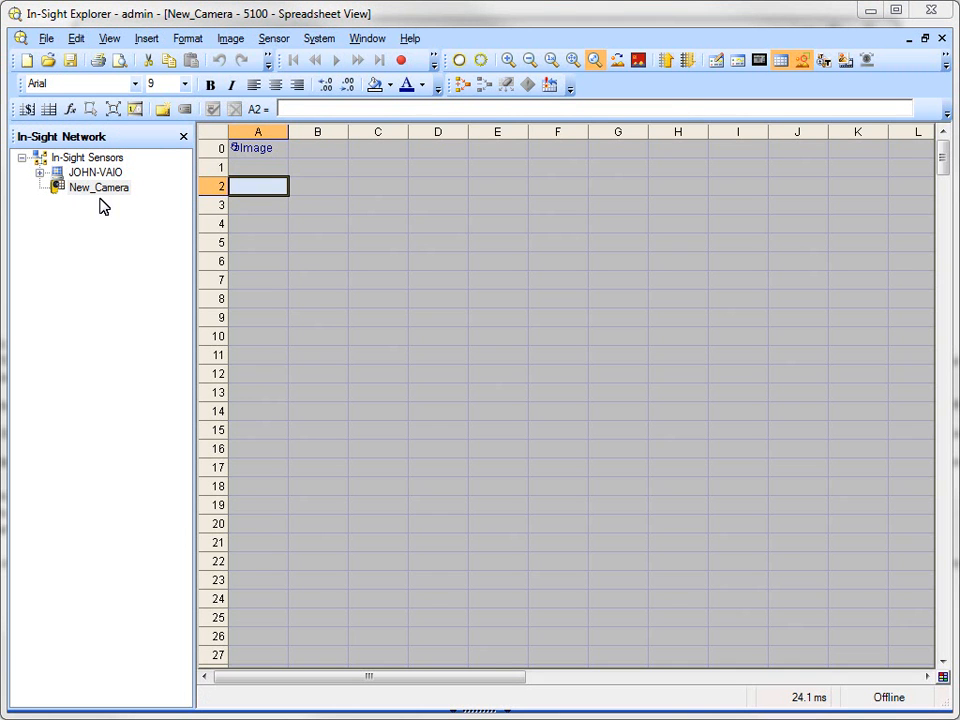
pyautogui.moveTo(128, 206)
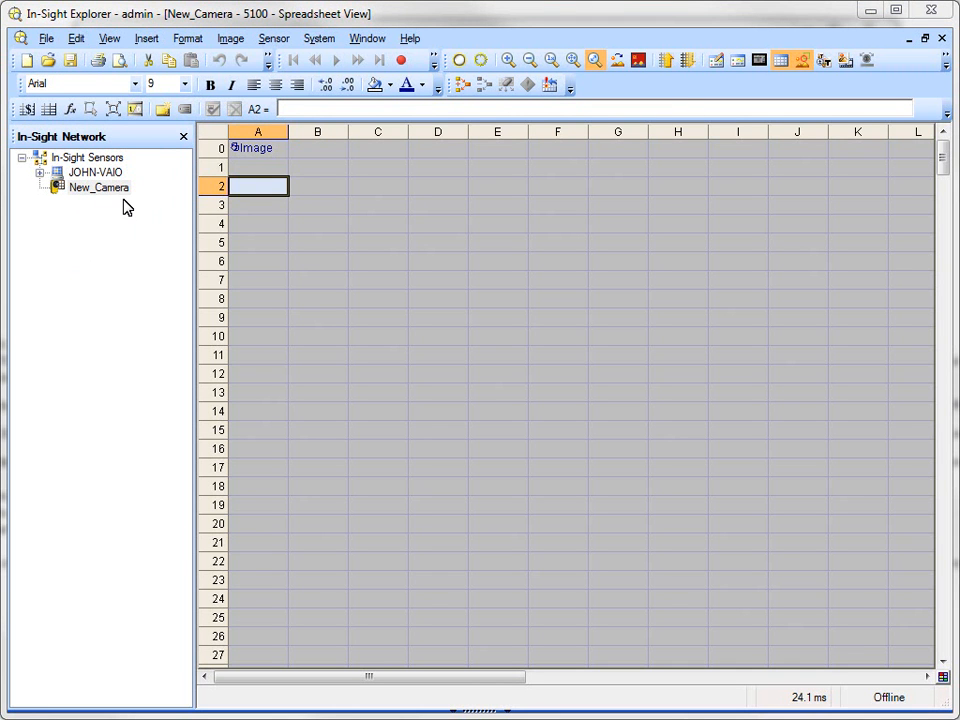
pyautogui.moveTo(320, 38)
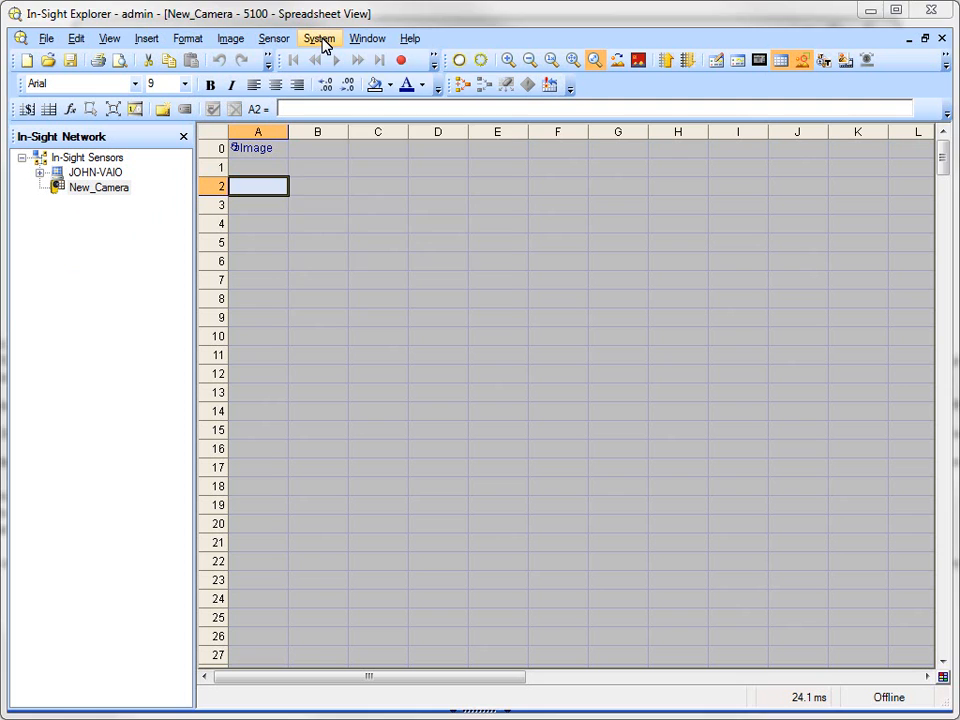
pyautogui.click(320, 38)
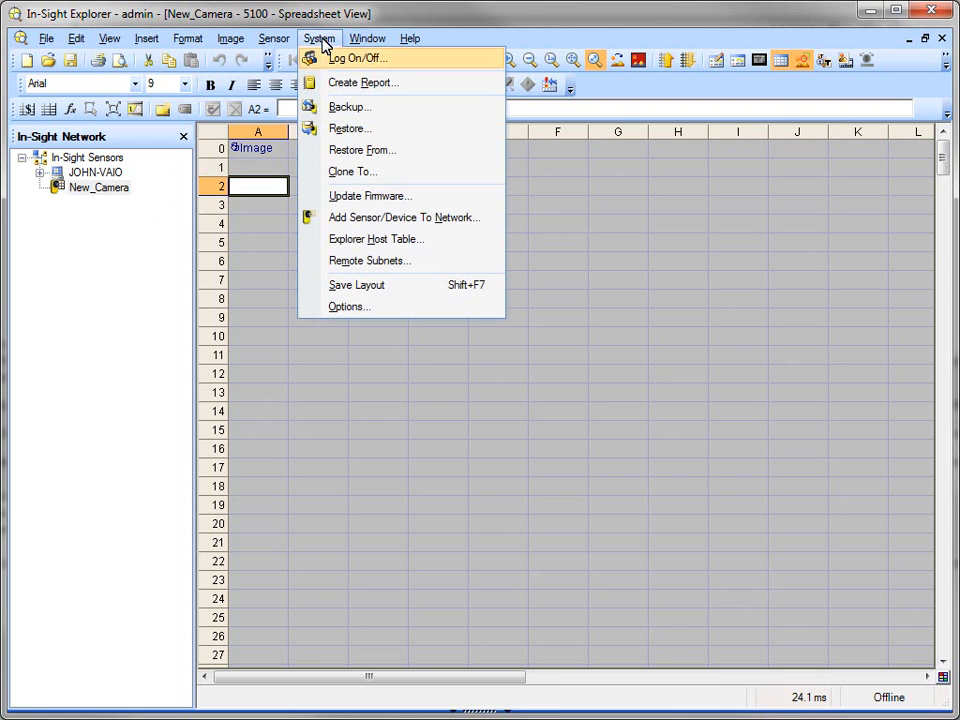
pyautogui.click(348, 128)
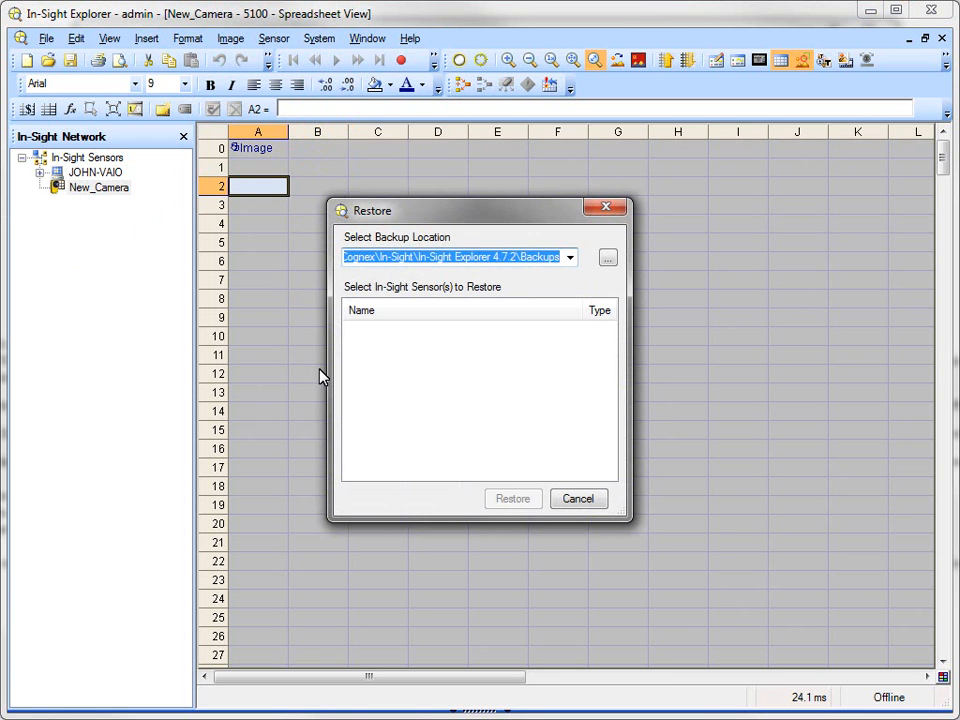
pyautogui.moveTo(364, 472)
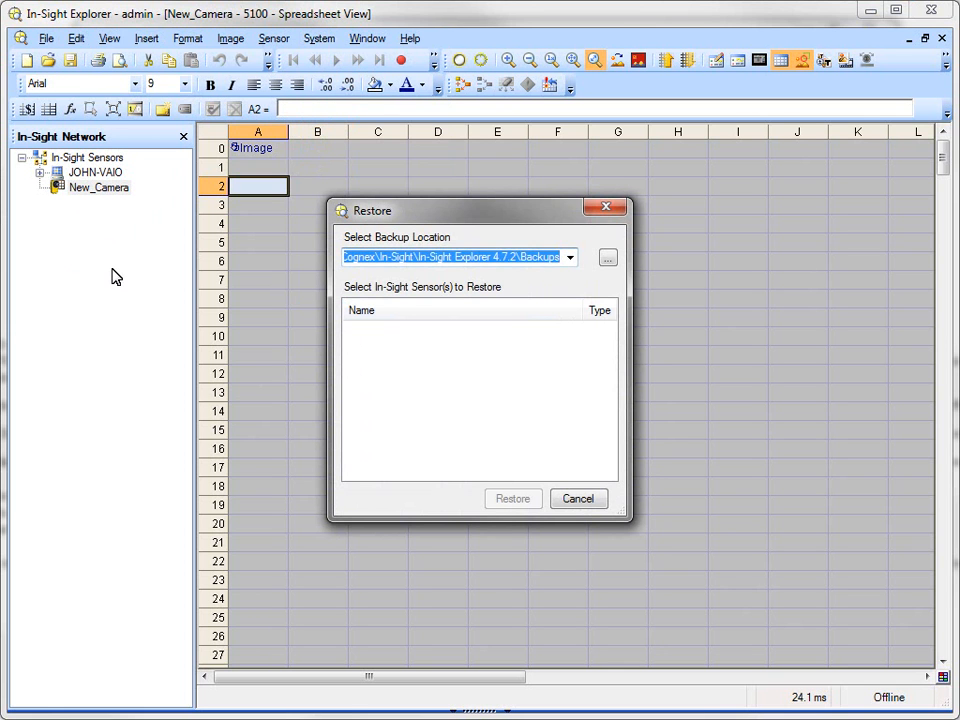
pyautogui.moveTo(112, 204)
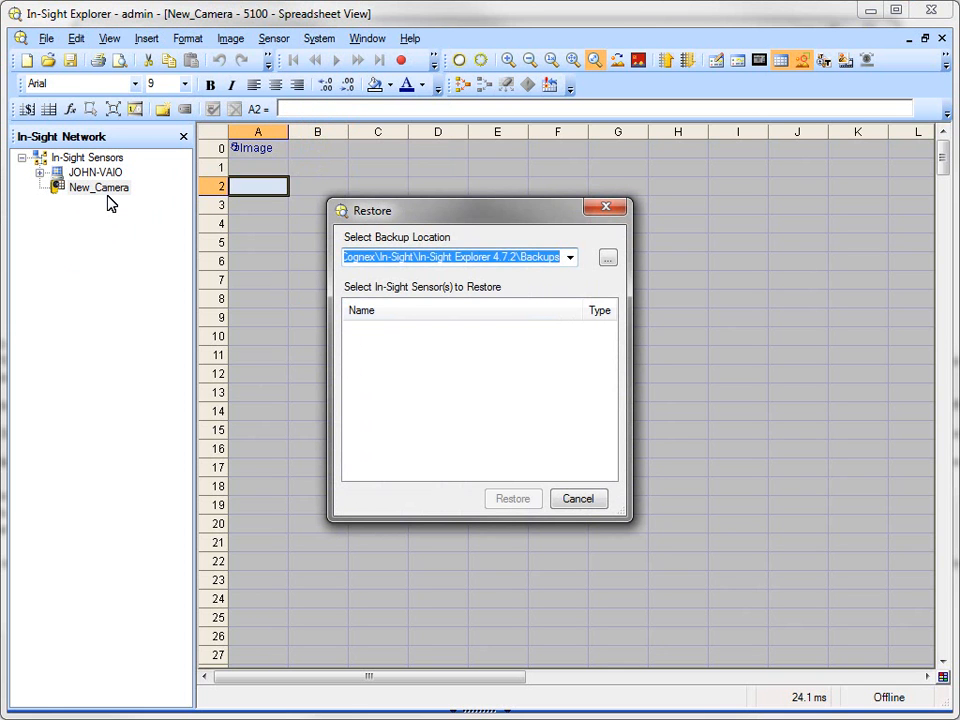
pyautogui.moveTo(110, 196)
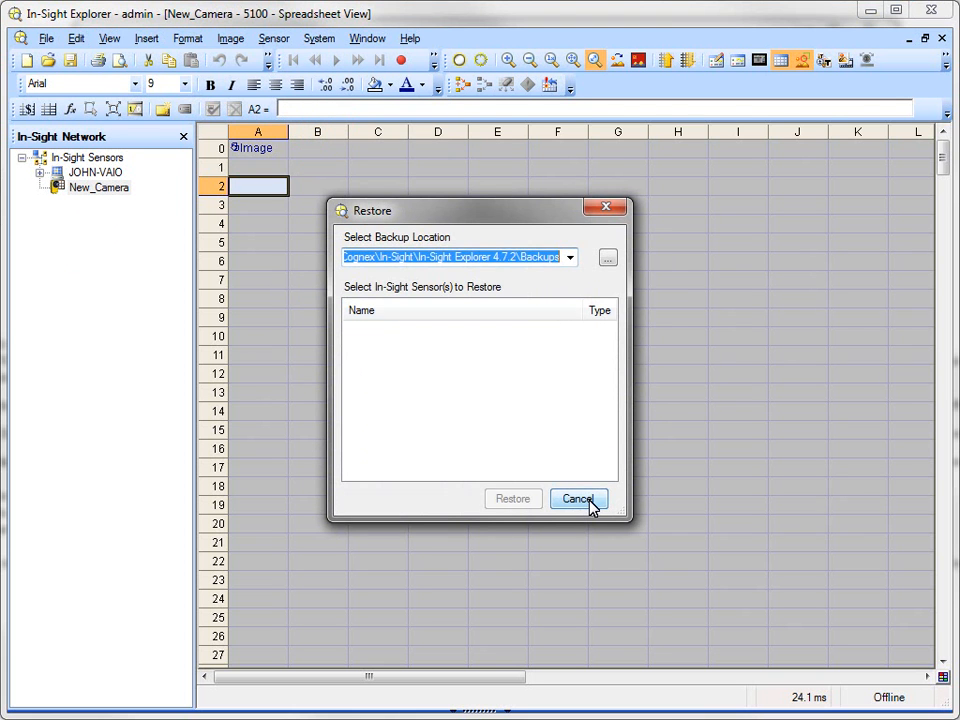
pyautogui.click(578, 498)
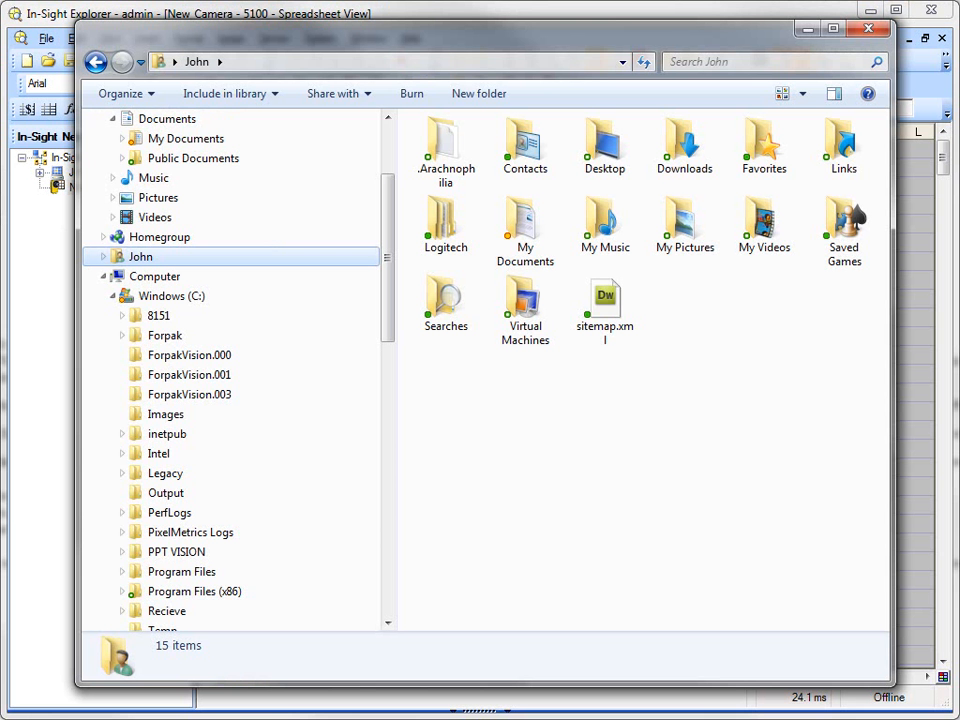
pyautogui.moveTo(368, 492)
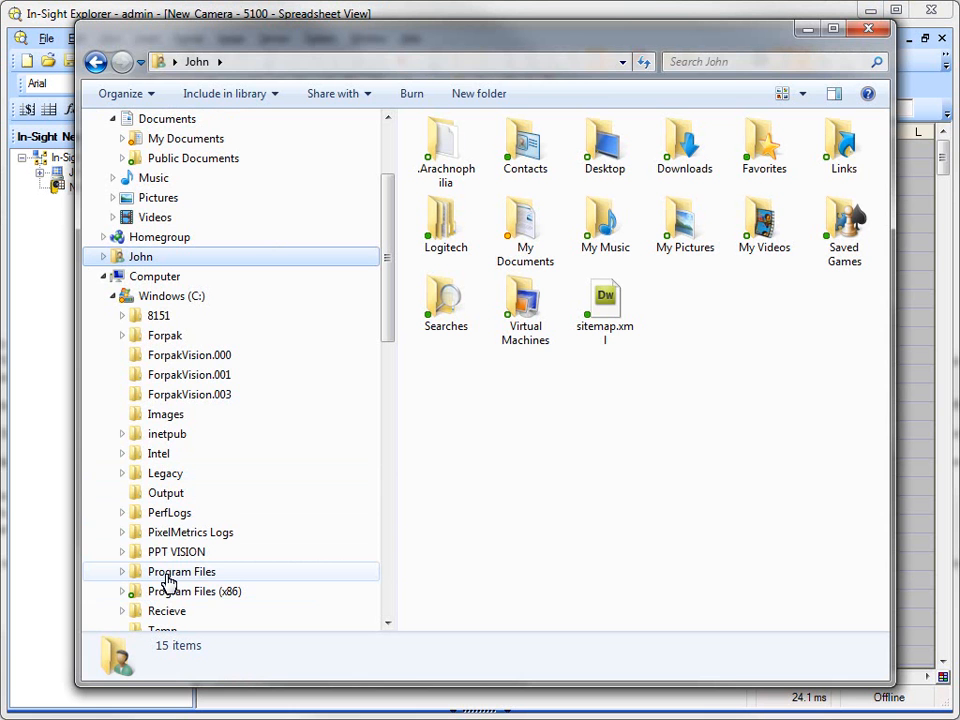
pyautogui.moveTo(156, 580)
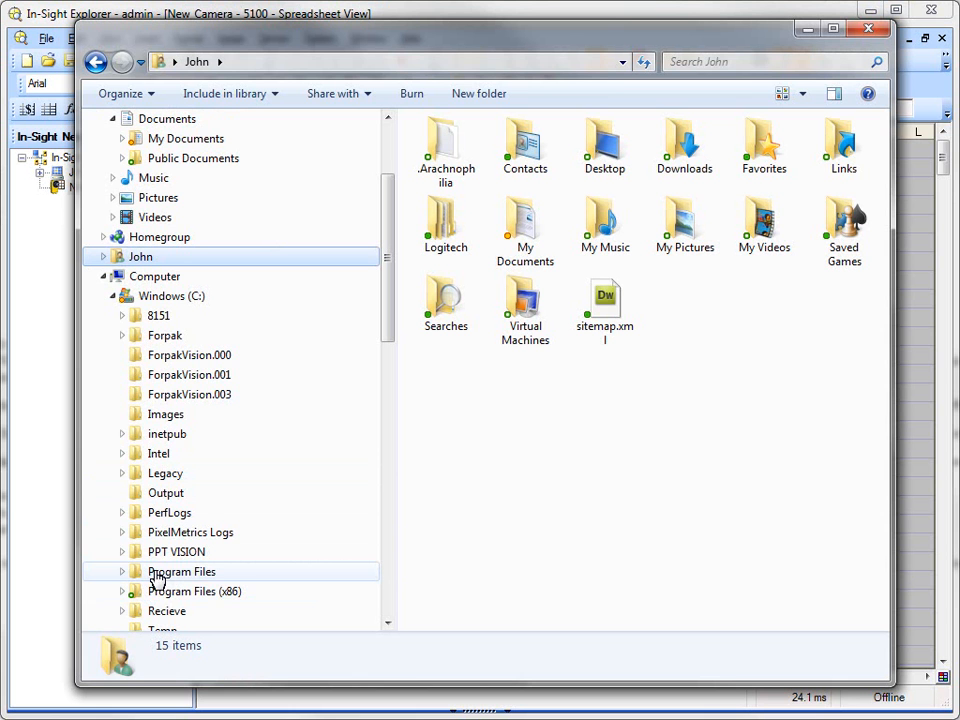
pyautogui.moveTo(176, 578)
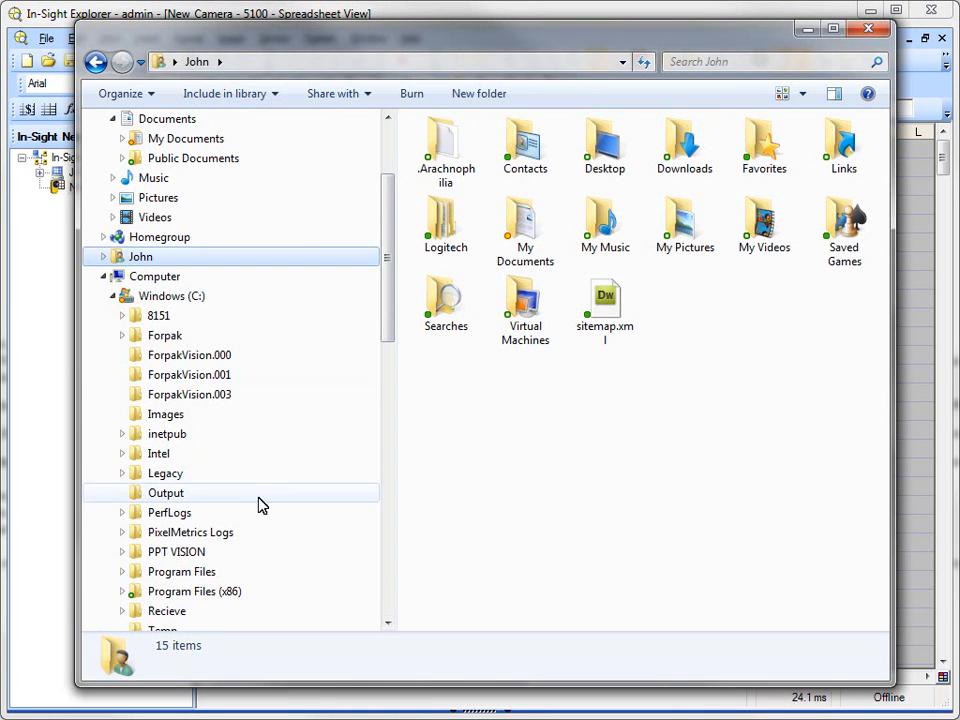
pyautogui.moveTo(250, 532)
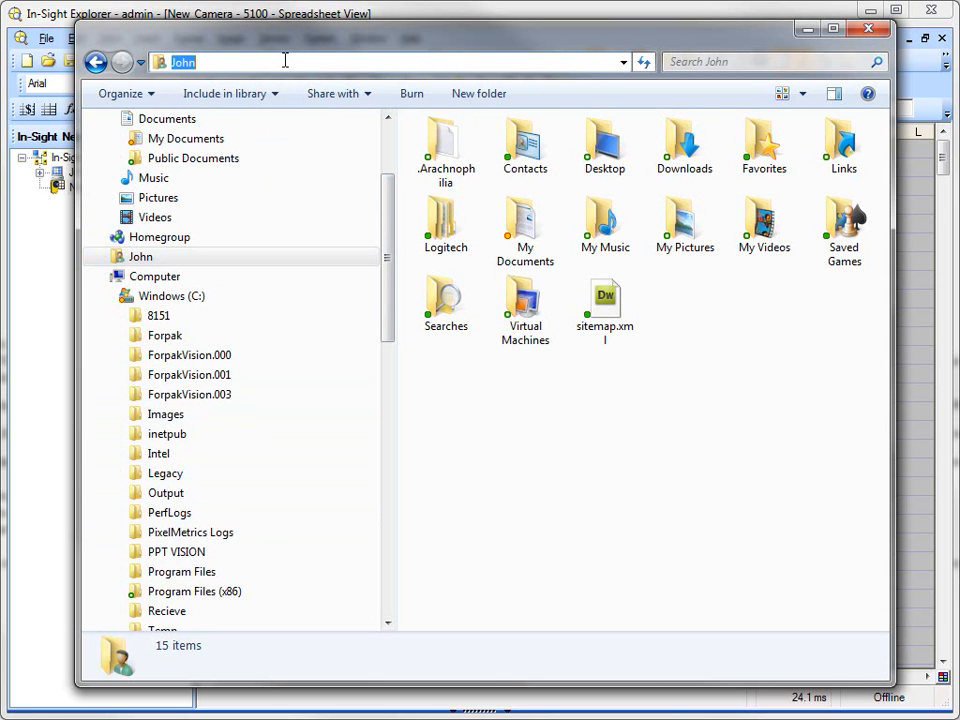
# Step: Browse to C:\ProgramData\Cognex\In-Sight\In-Sight Explorer 4.7.2\Backups to find Old_Camera.000, then return to In-Sight Explorer
pyautogui.write('c:')
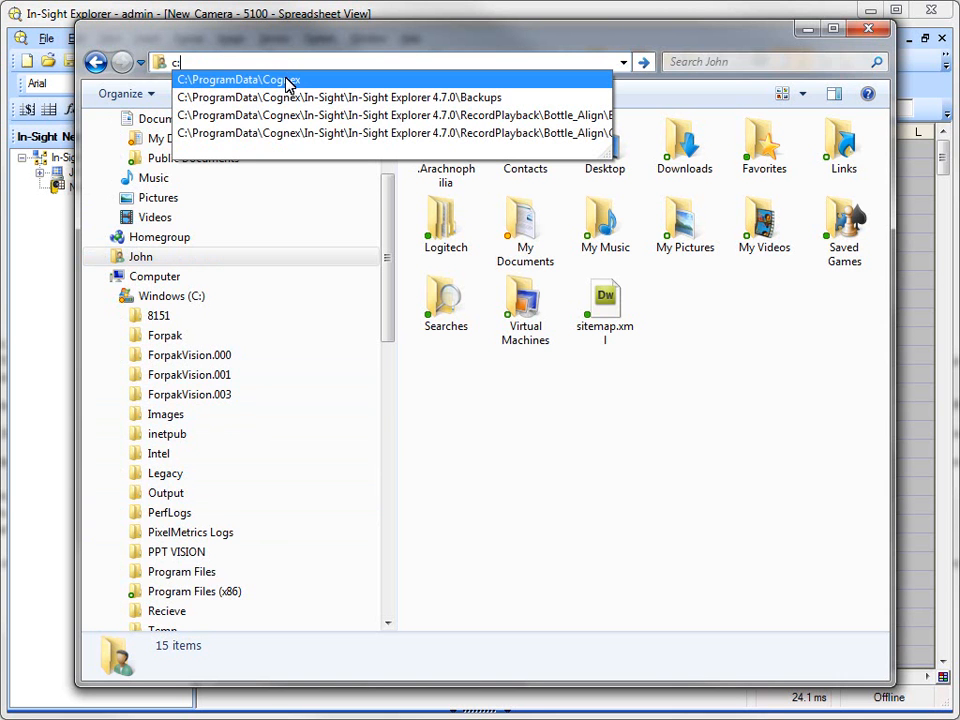
pyautogui.moveTo(298, 88)
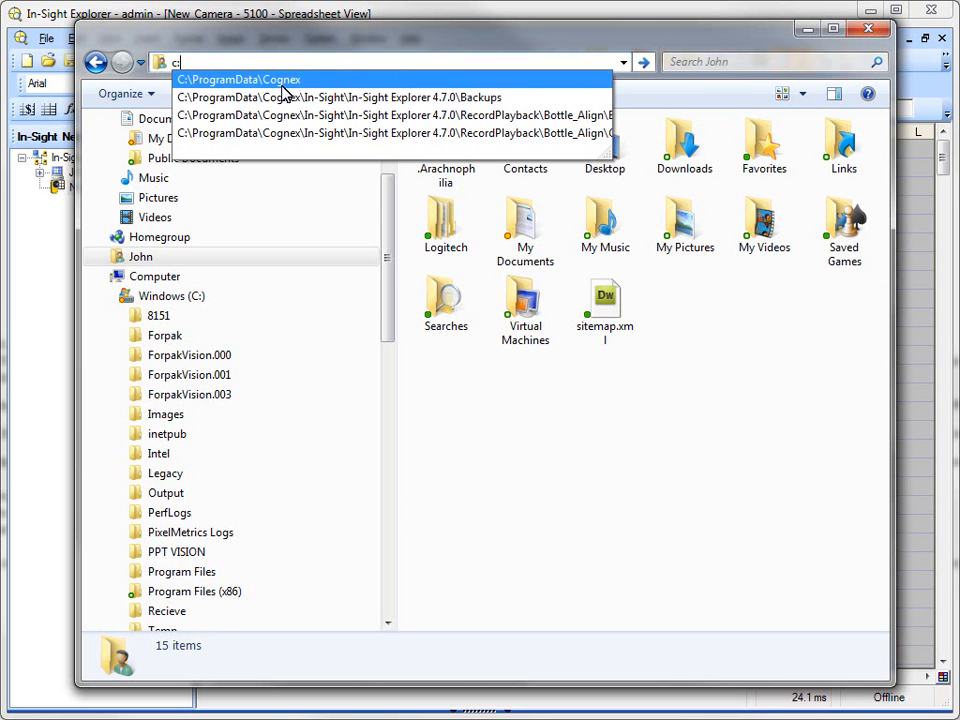
pyautogui.click(238, 80)
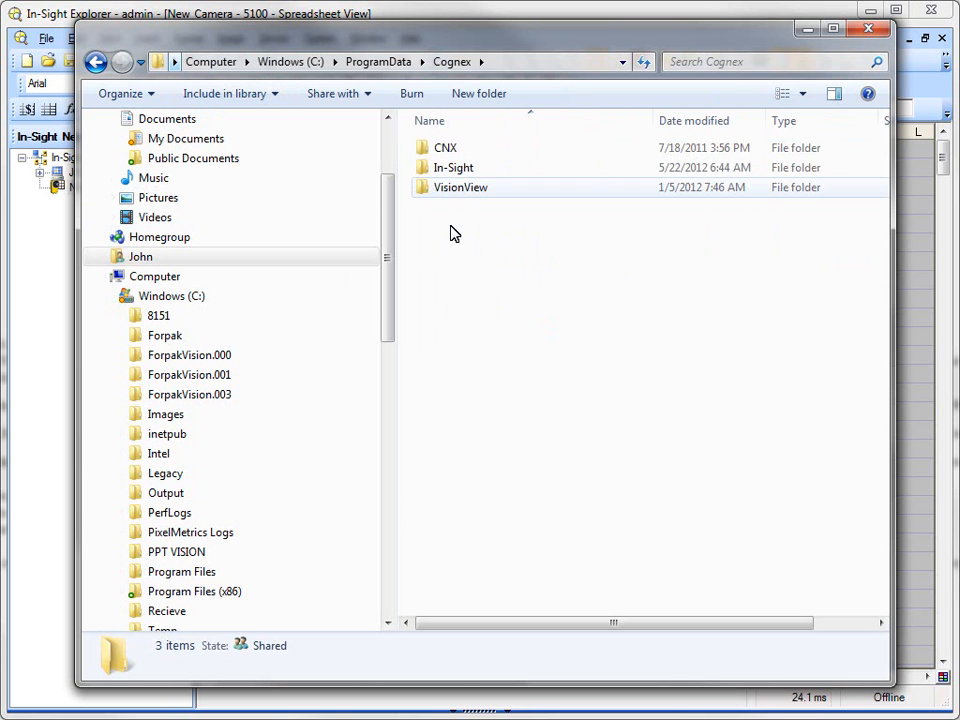
pyautogui.doubleClick(452, 168)
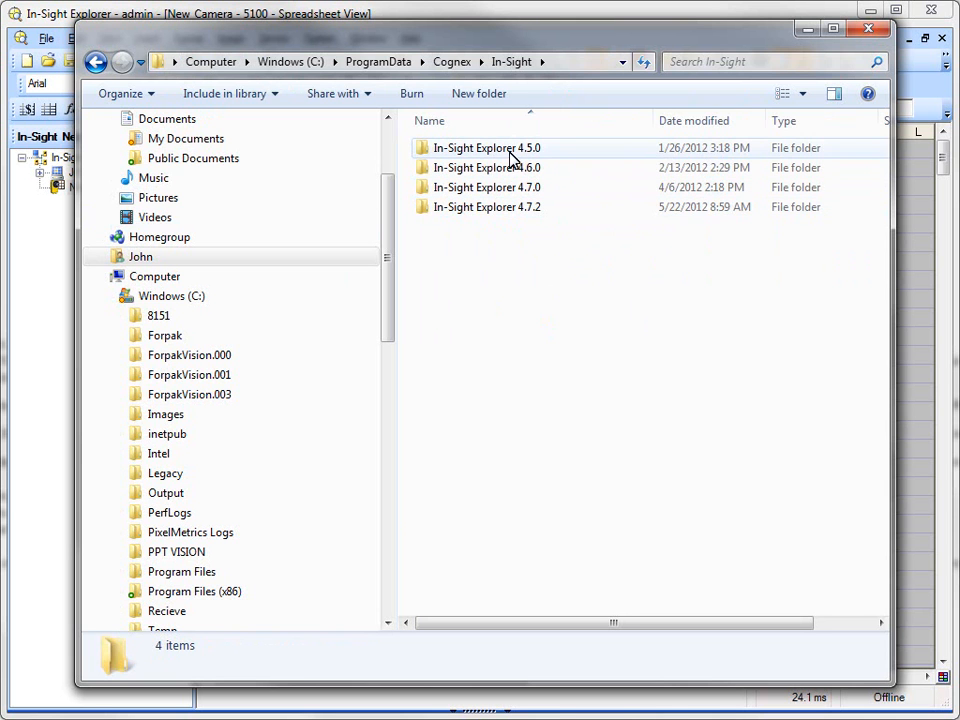
pyautogui.doubleClick(488, 206)
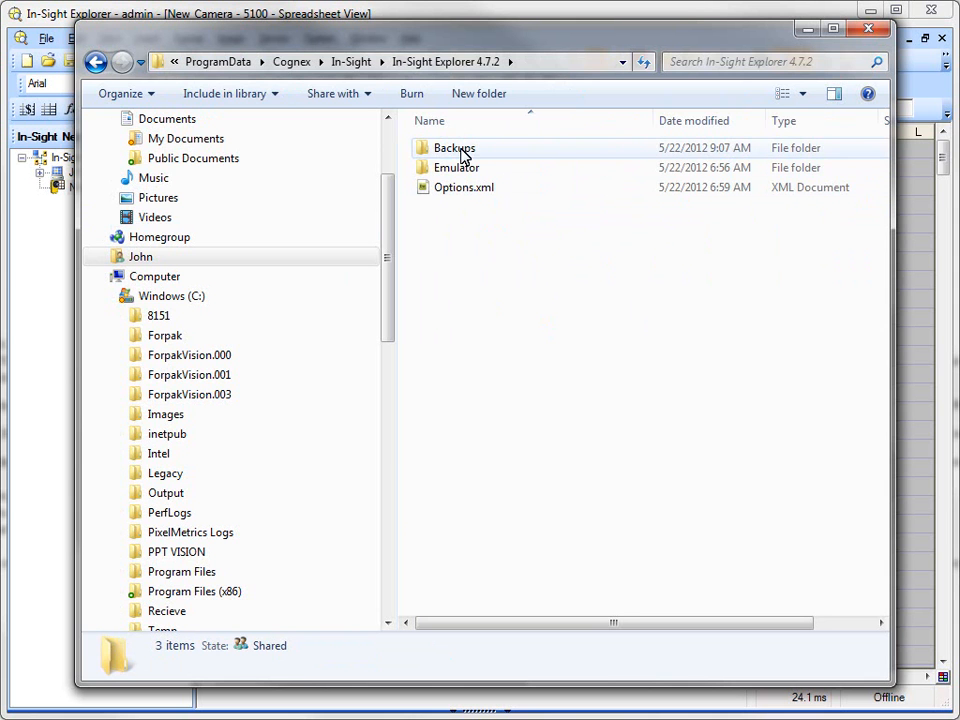
pyautogui.doubleClick(456, 148)
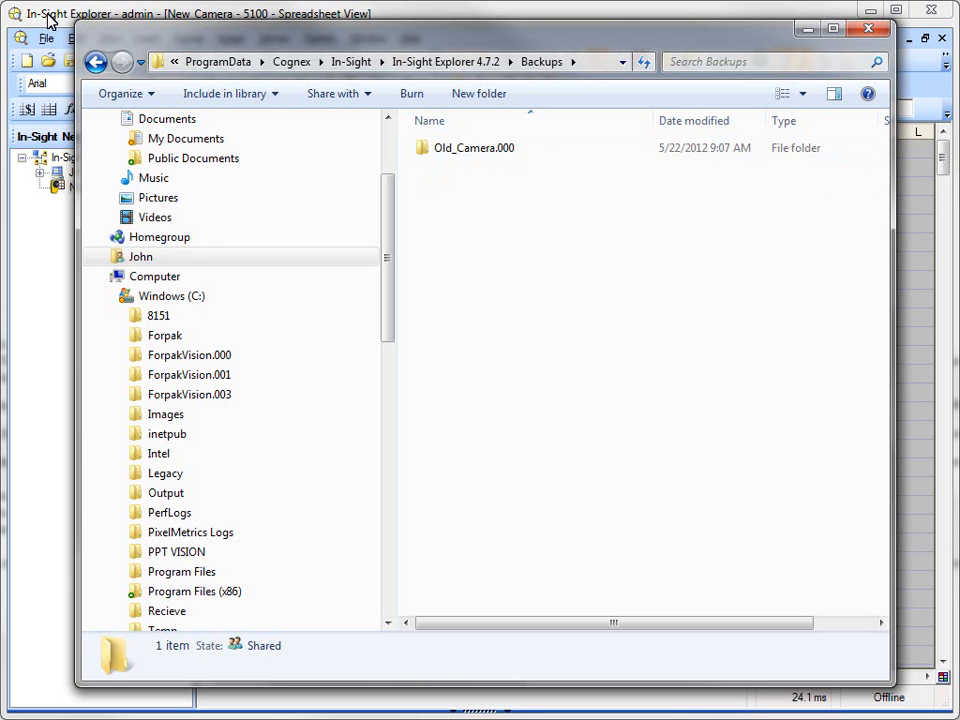
pyautogui.click(866, 28)
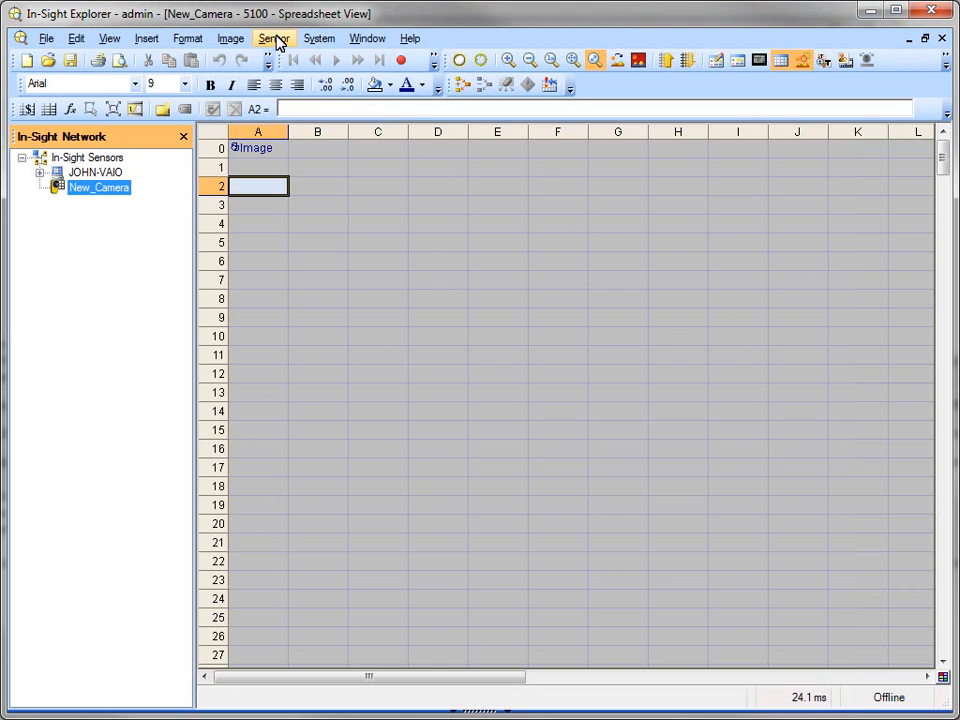
# Step: Change the sensor host name to Old_Camera in Network Settings and restart it
pyautogui.click(274, 38)
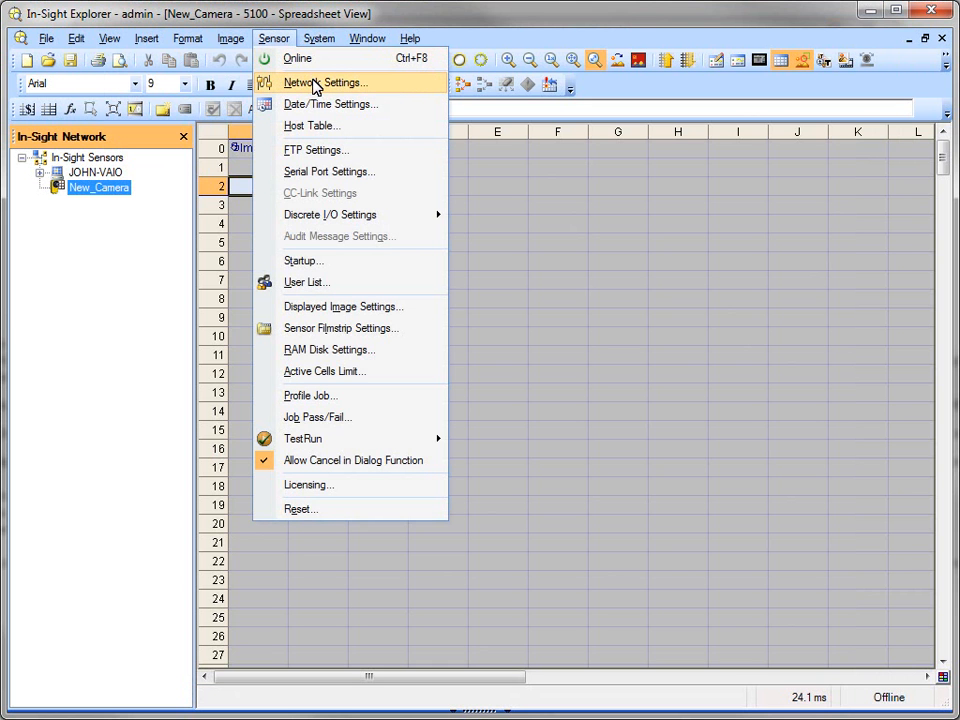
pyautogui.click(326, 82)
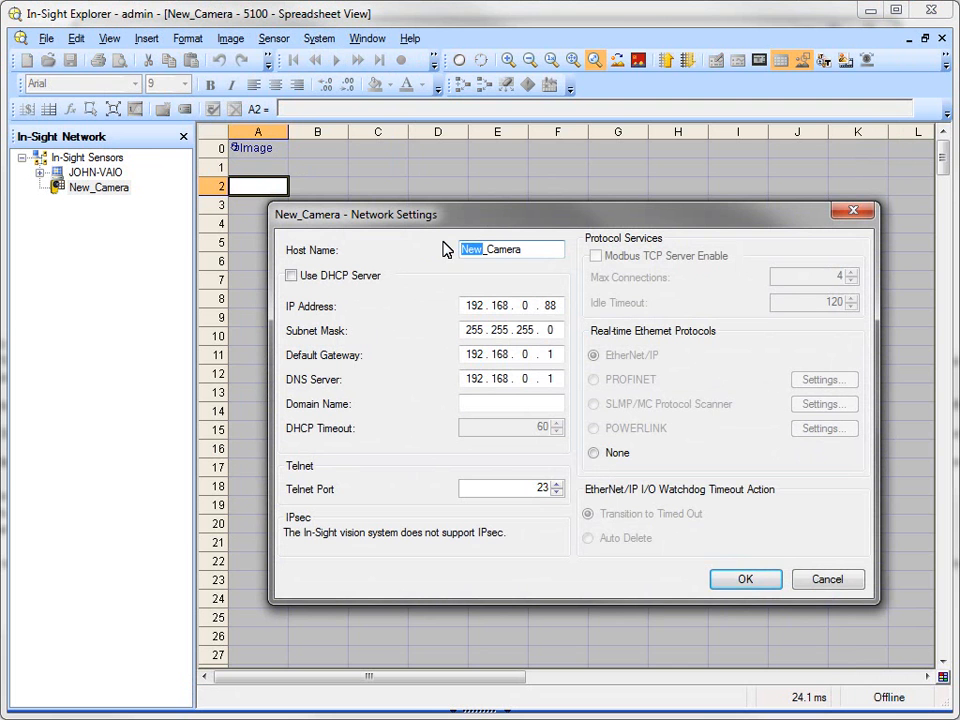
pyautogui.write('Old_Camera')
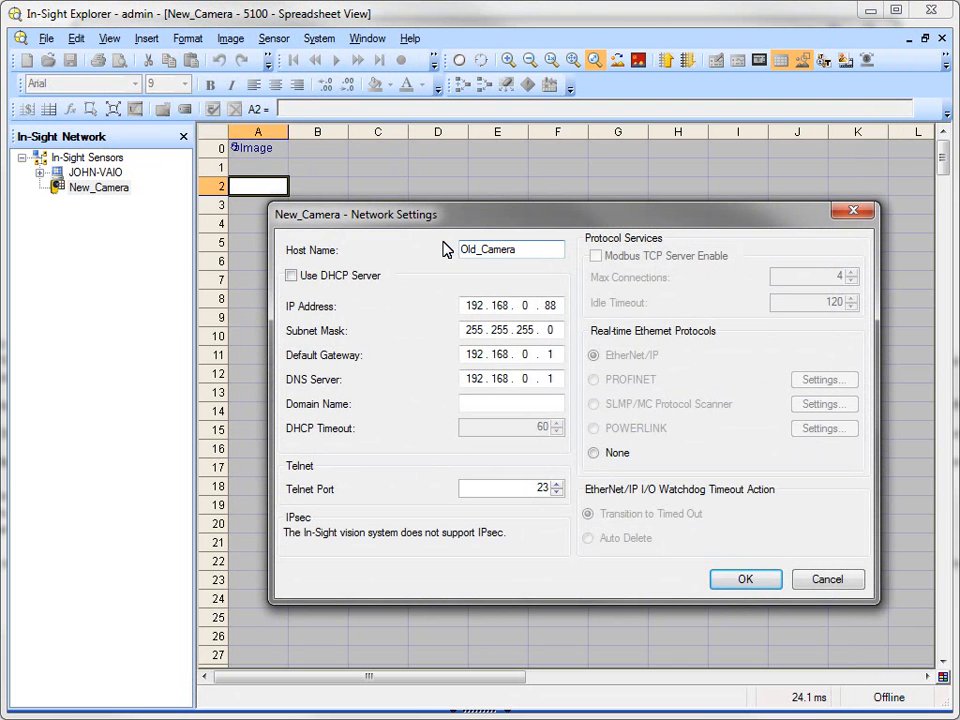
pyautogui.click(744, 580)
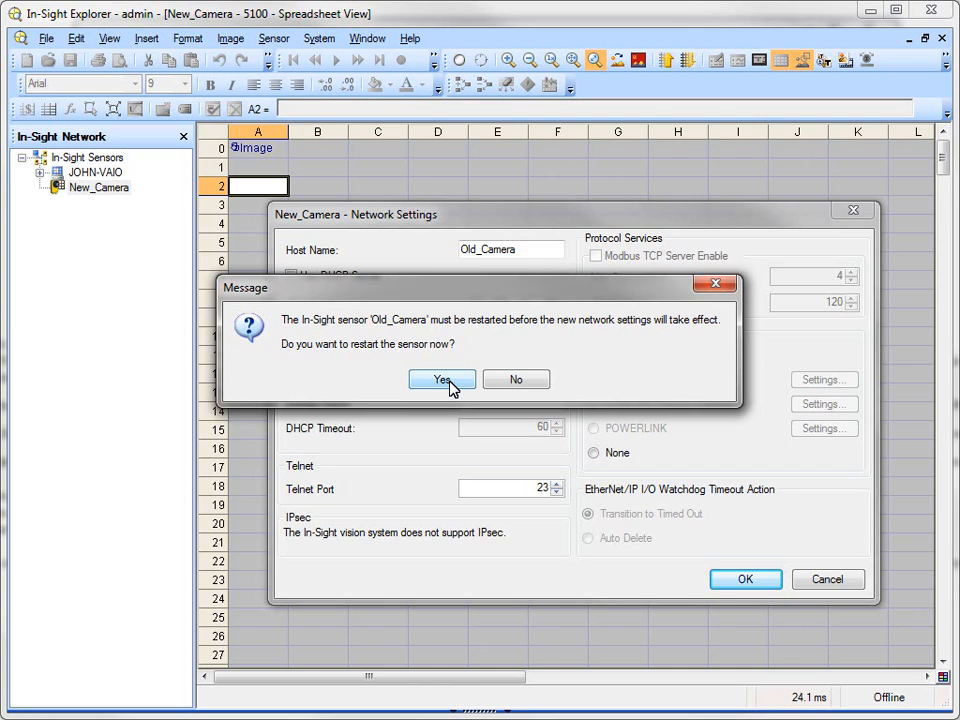
pyautogui.click(442, 380)
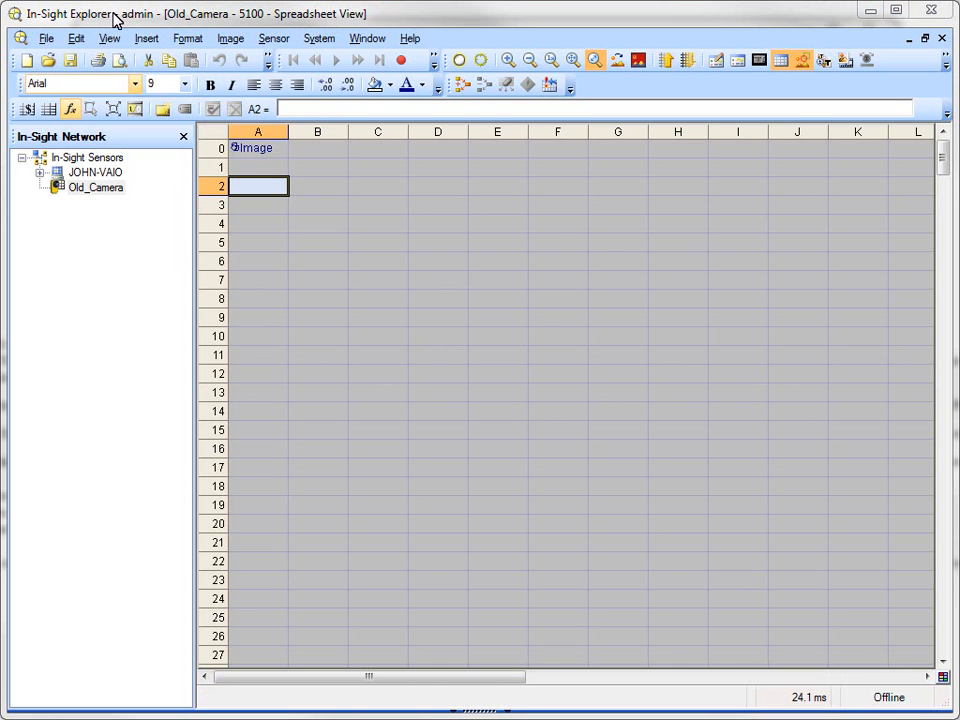
pyautogui.moveTo(82, 206)
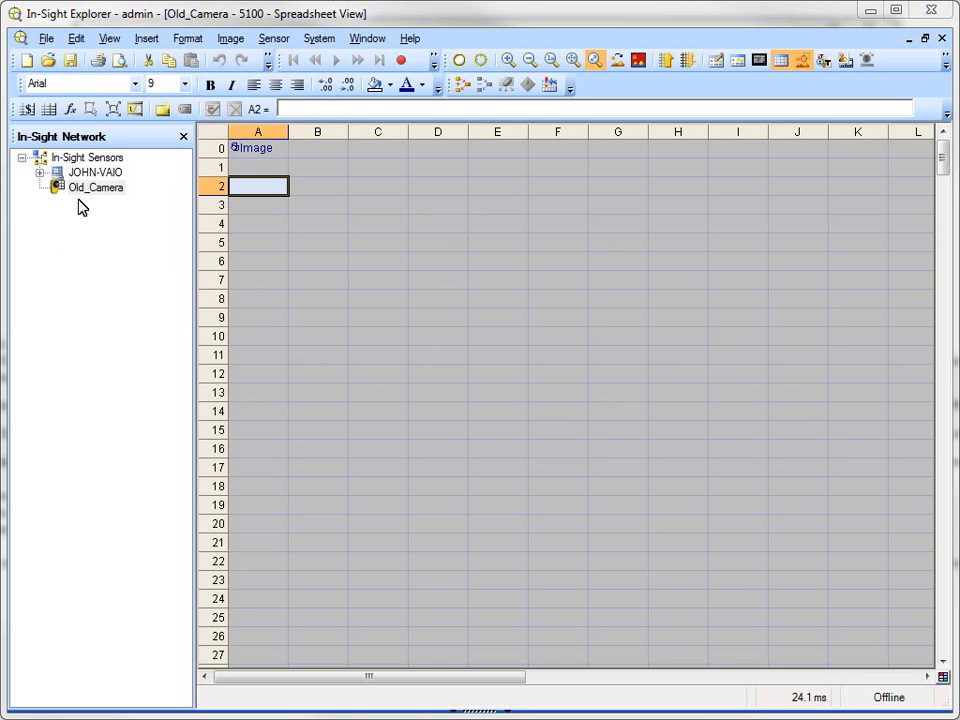
pyautogui.moveTo(96, 212)
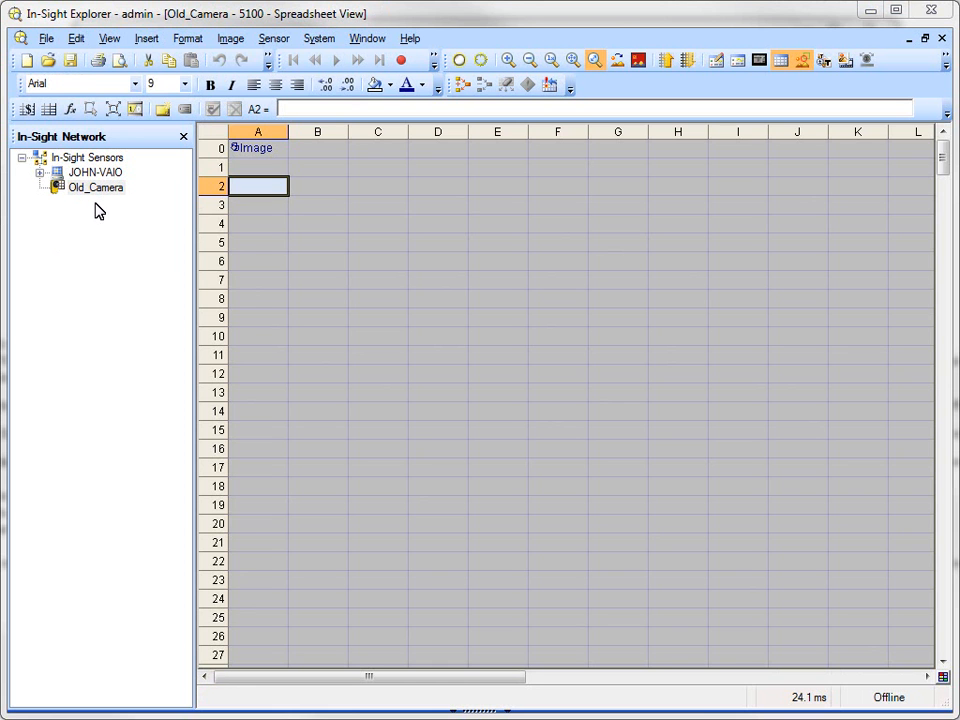
pyautogui.click(320, 38)
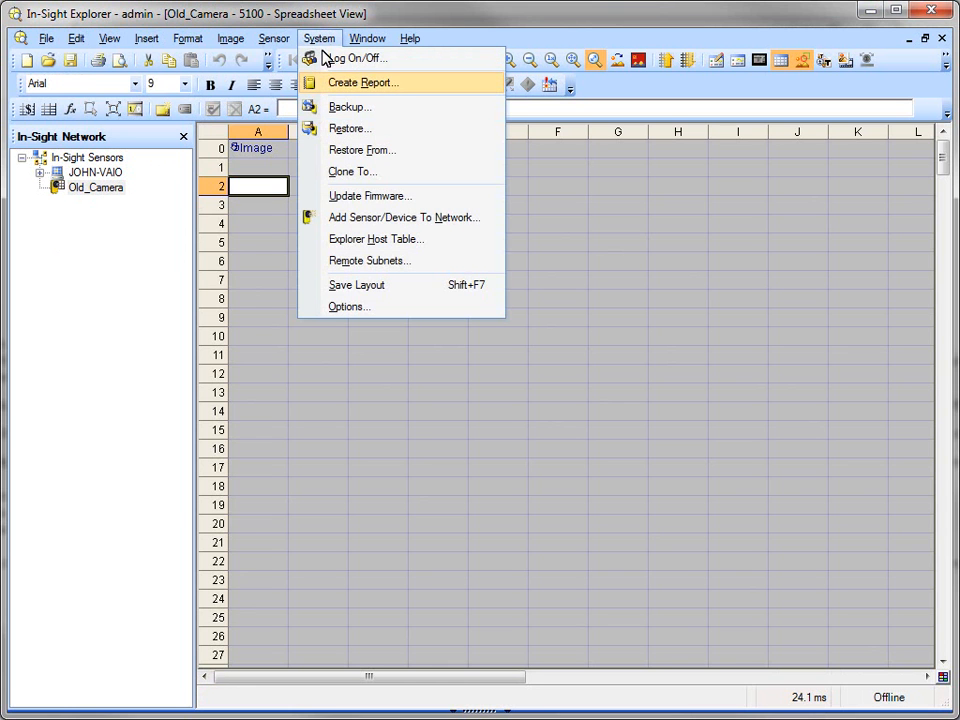
# Step: Start a System > Restore for the Old_Camera sensor from its backup
pyautogui.click(348, 128)
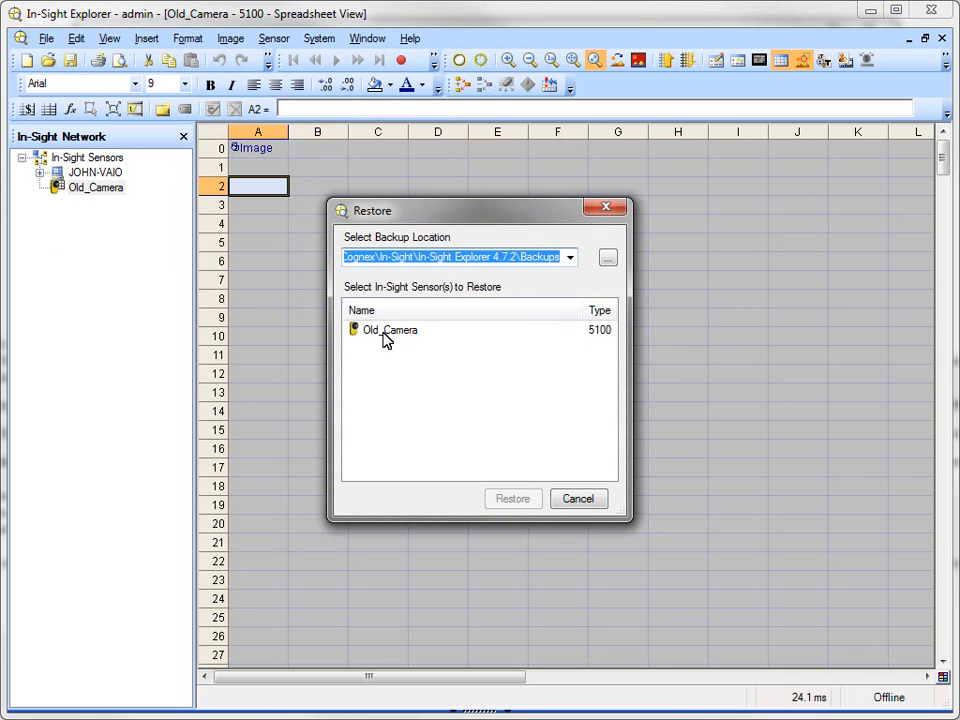
pyautogui.moveTo(420, 340)
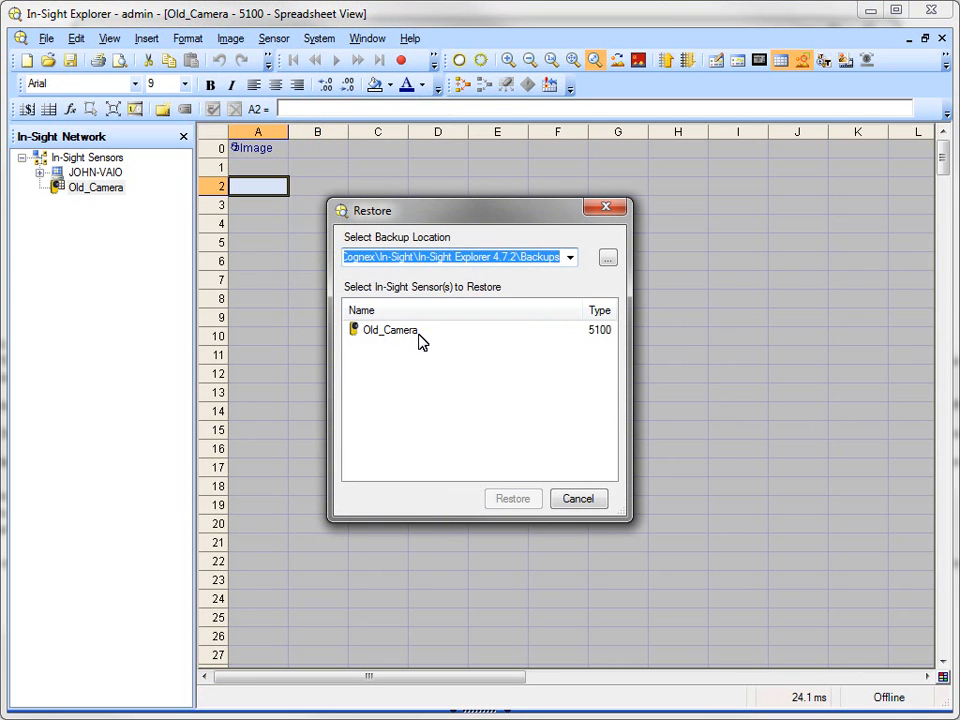
pyautogui.moveTo(404, 342)
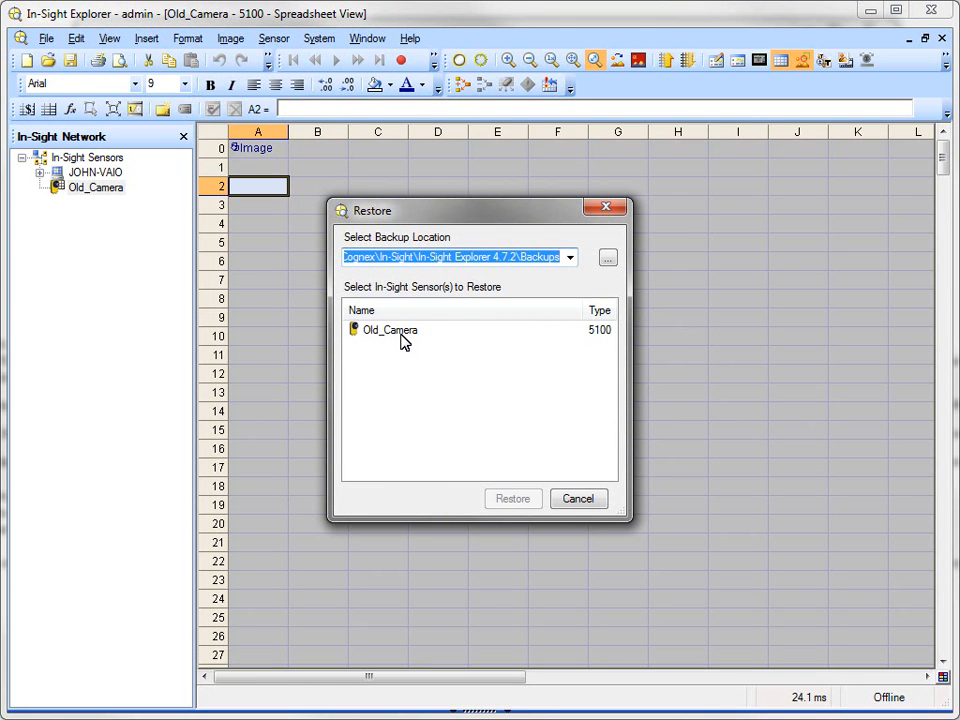
pyautogui.click(390, 330)
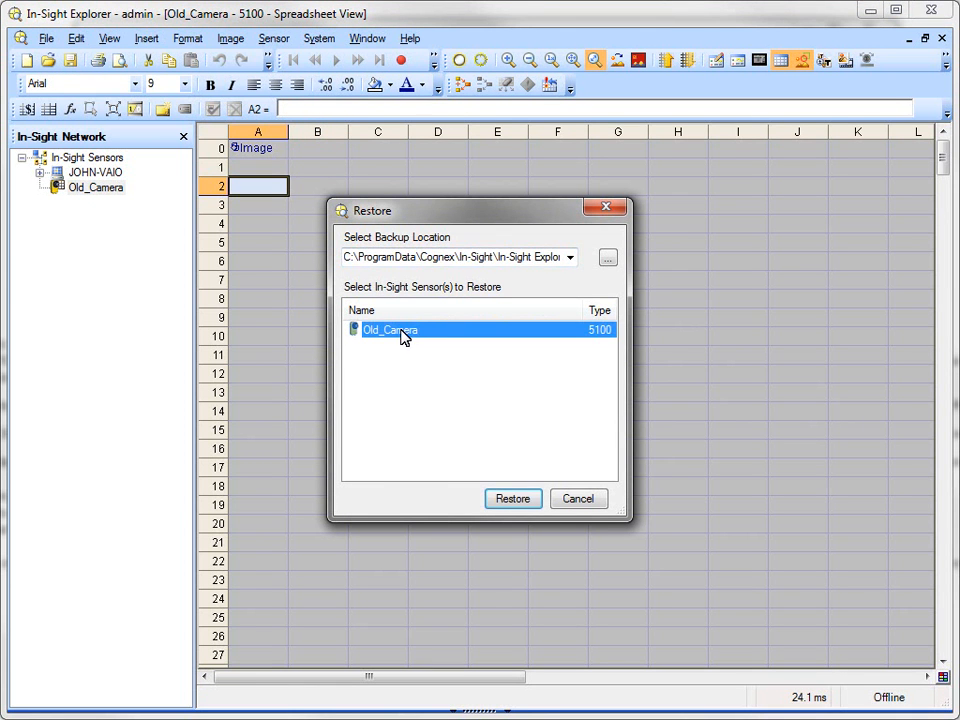
pyautogui.click(512, 498)
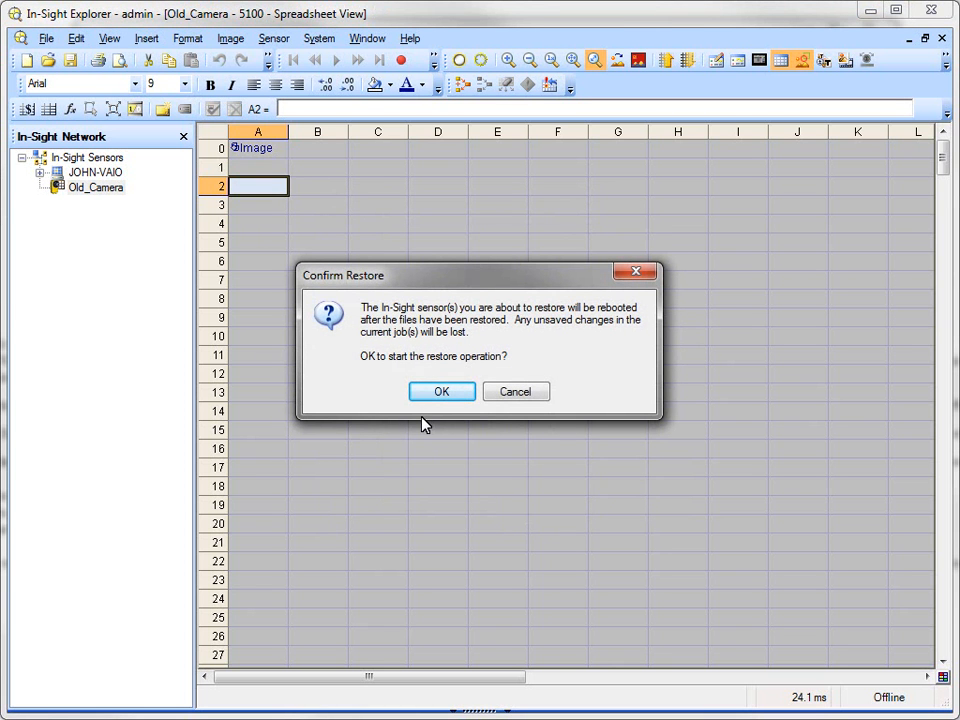
pyautogui.moveTo(440, 390)
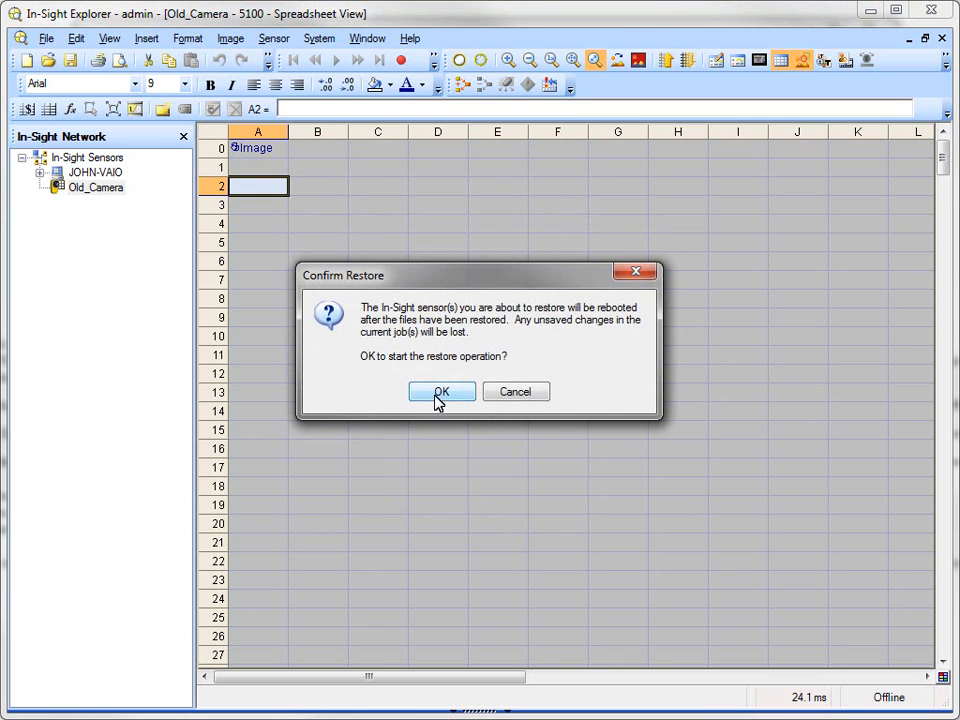
# Step: Confirm the restore so the old job is written to Old_Camera and it reboots
pyautogui.click(440, 390)
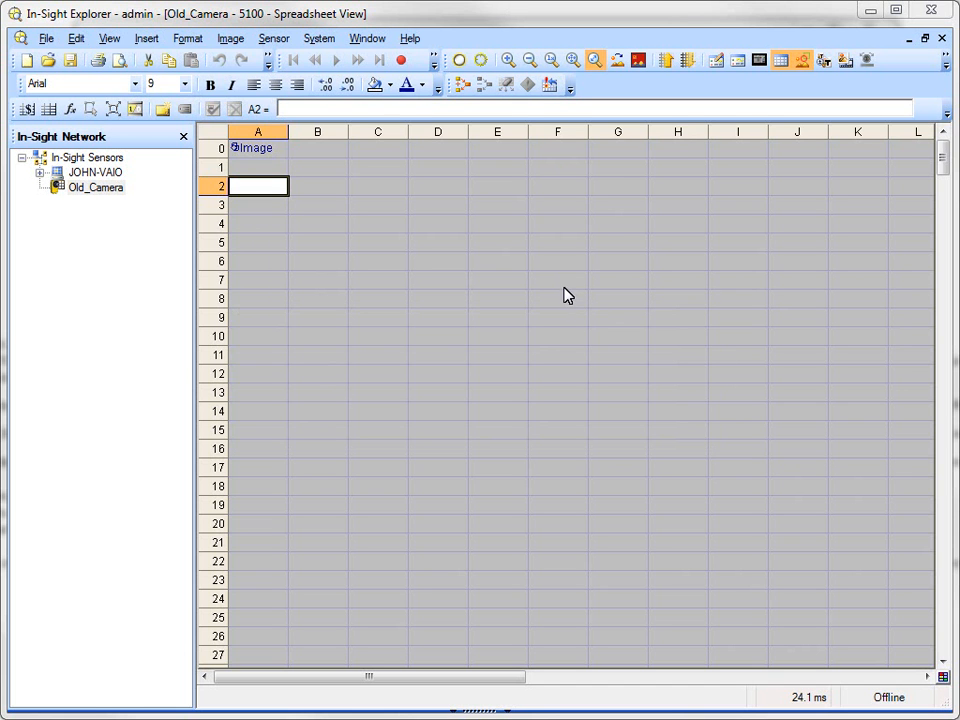
pyautogui.moveTo(304, 440)
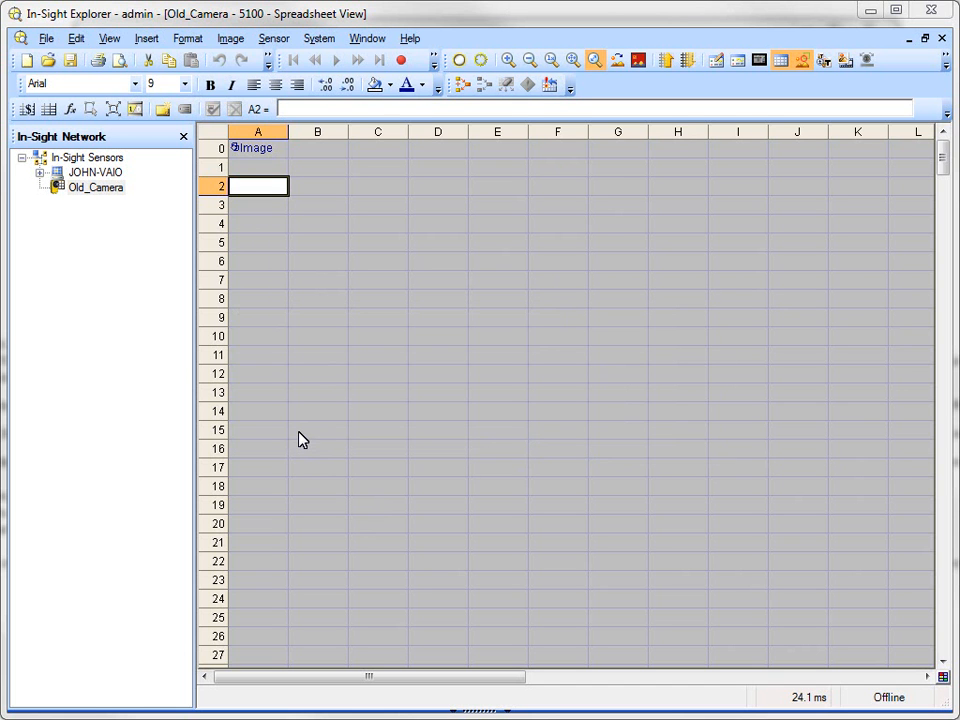
pyautogui.moveTo(116, 268)
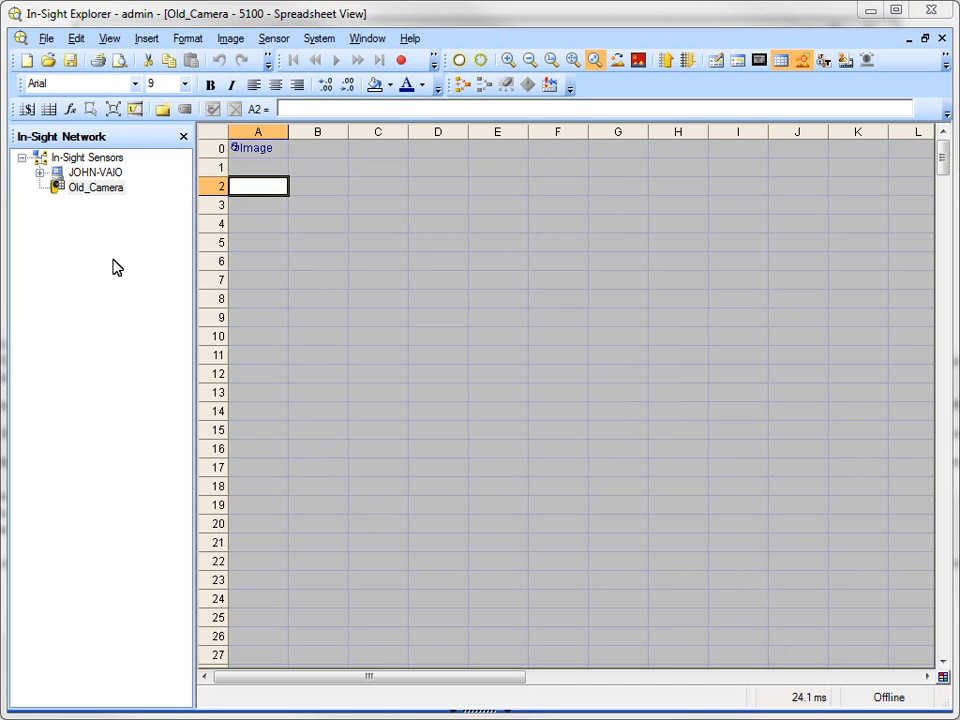
pyautogui.moveTo(98, 196)
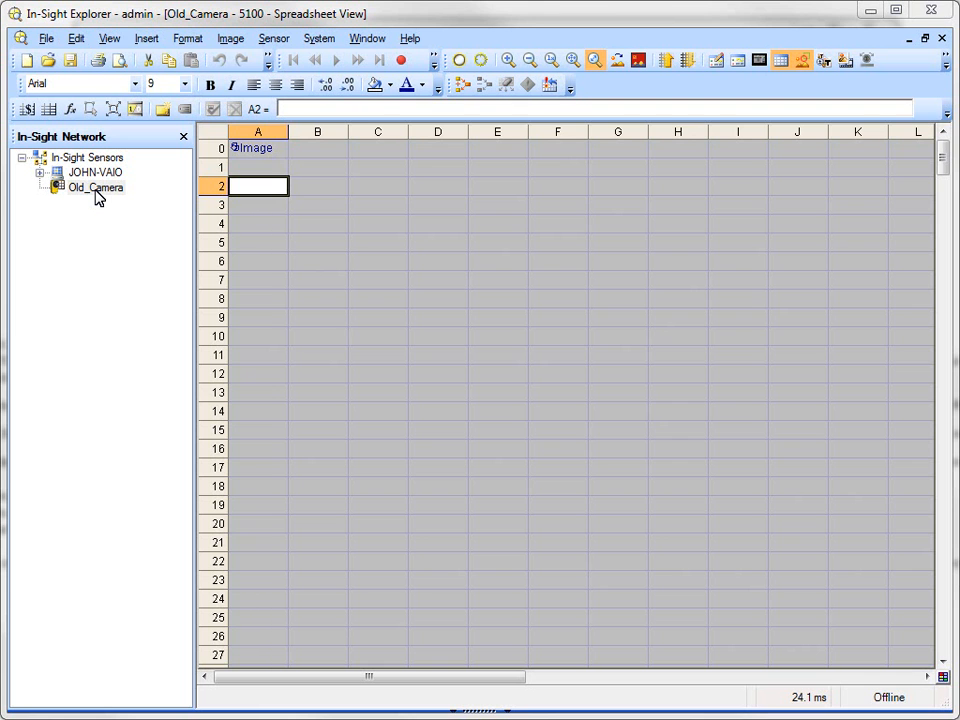
pyautogui.moveTo(80, 188)
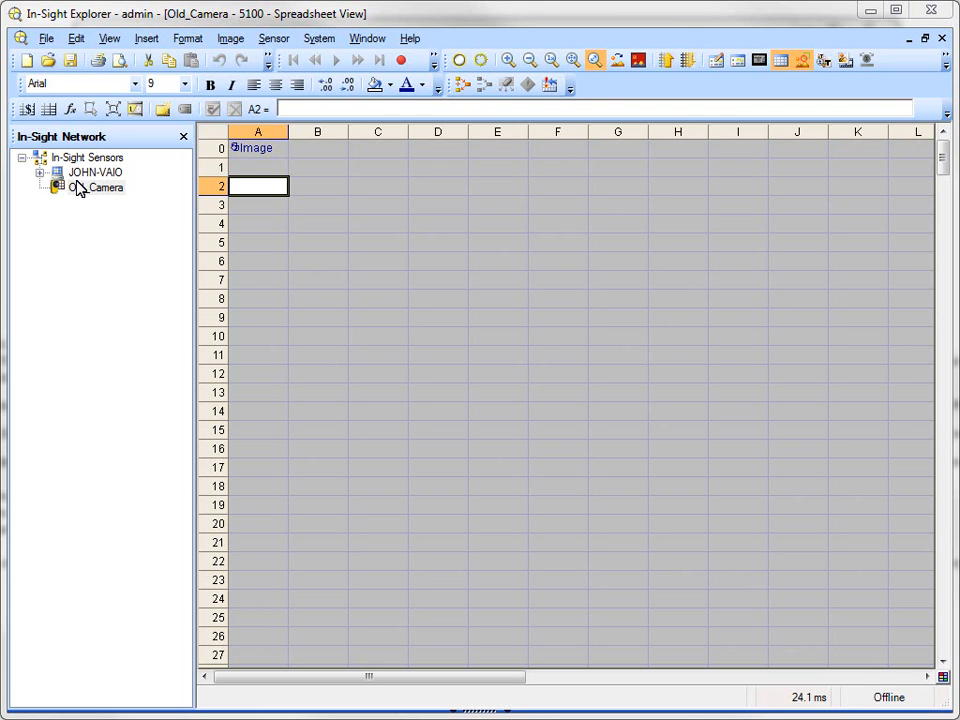